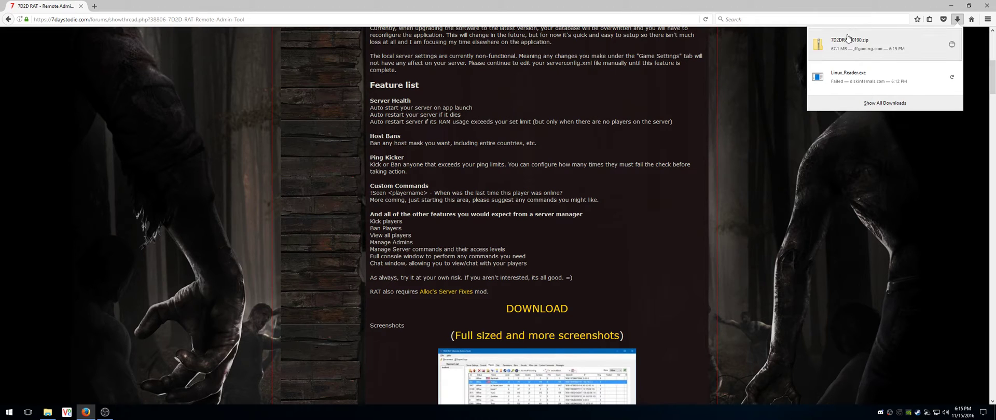
- Extract the downloaded 7D2DRAT_0190.zip contents into C:\tmp2
left_click(849, 38)
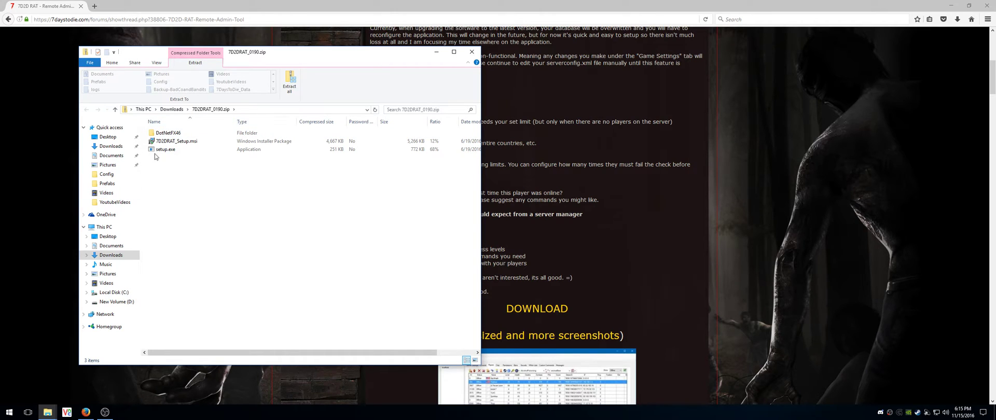
key("Win+r")
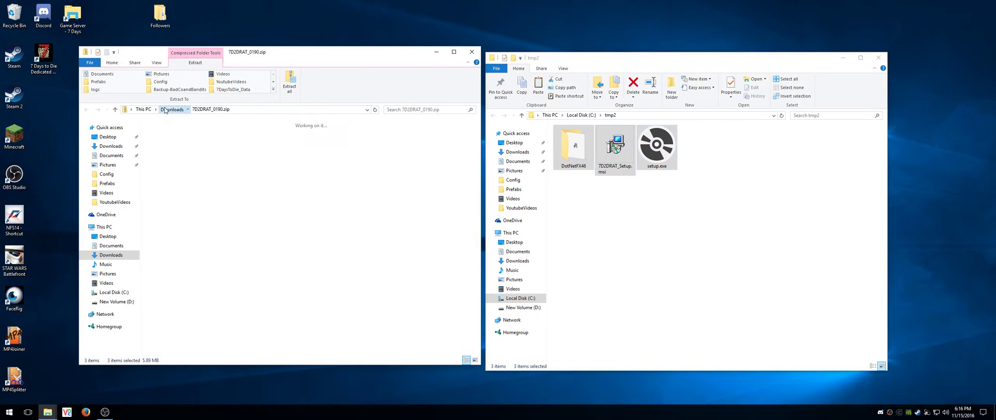
- Close the archive window and delete the DotNetFX46 folder from tmp2 to the Recycle Bin
left_click(471, 50)
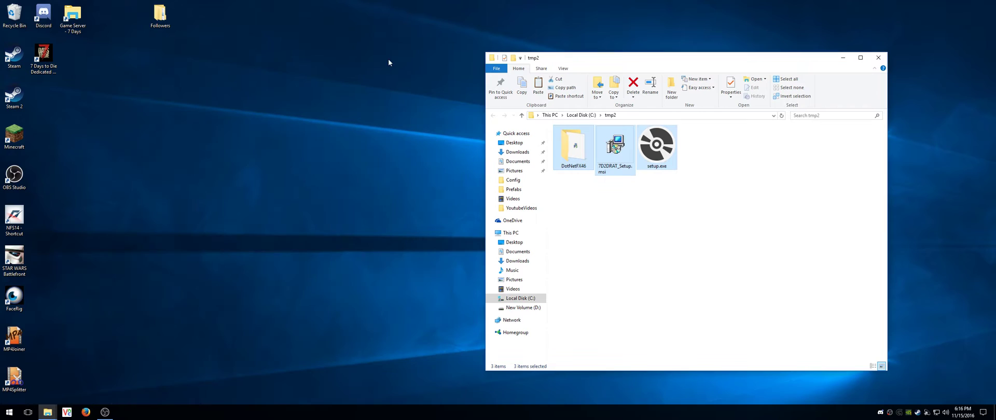
mouse_move(363, 137)
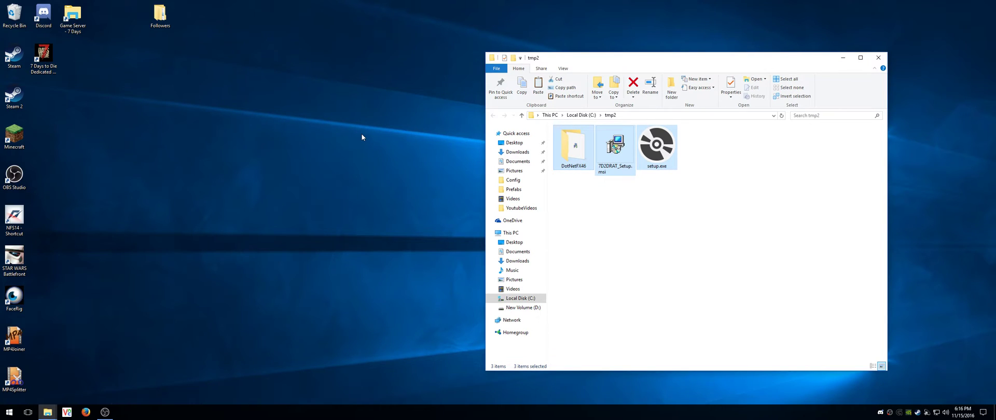
mouse_move(686, 223)
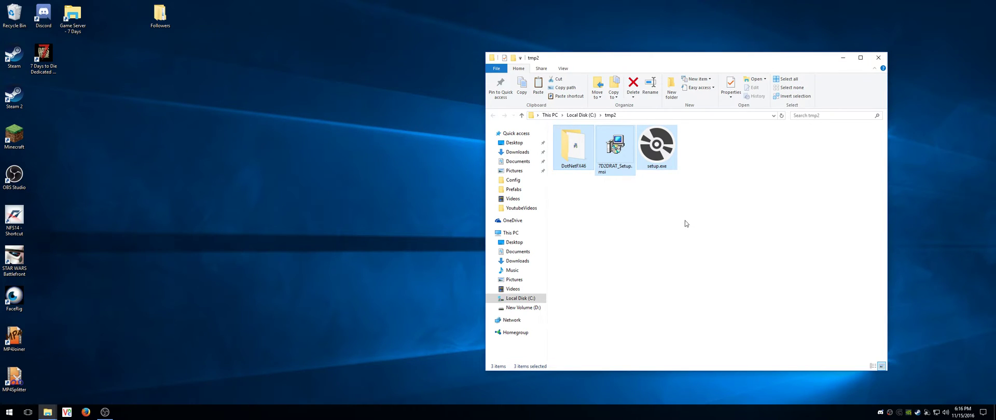
left_click(573, 146)
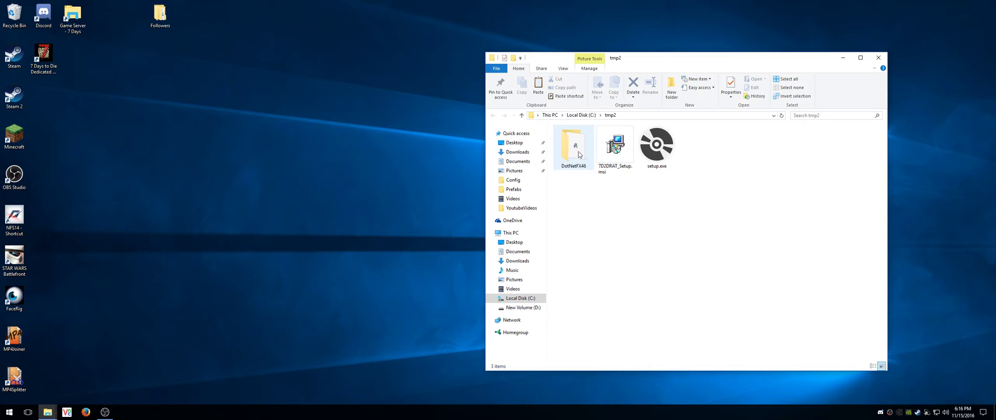
left_click(574, 146)
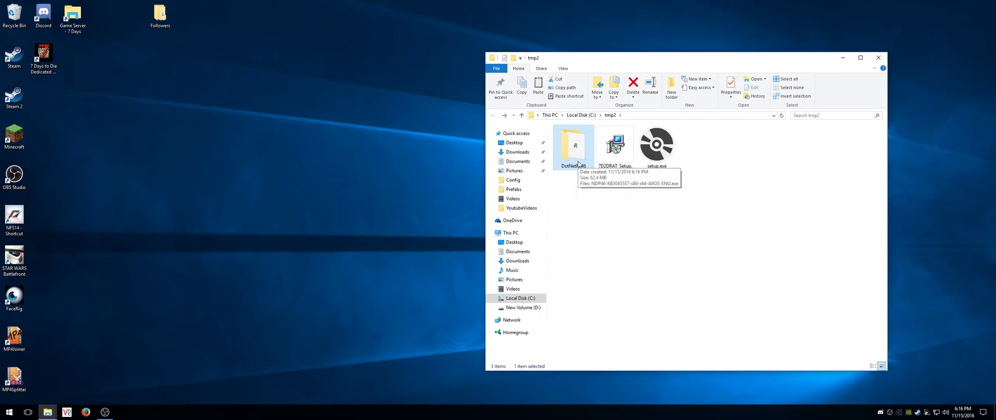
mouse_move(593, 203)
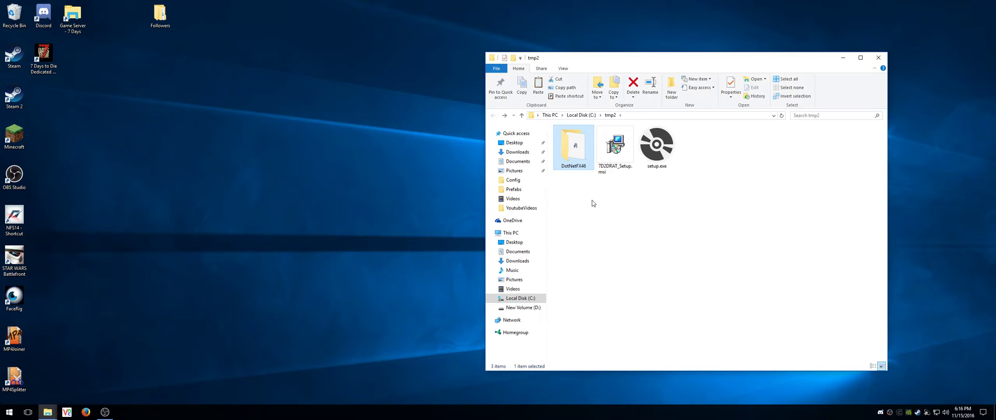
mouse_move(572, 163)
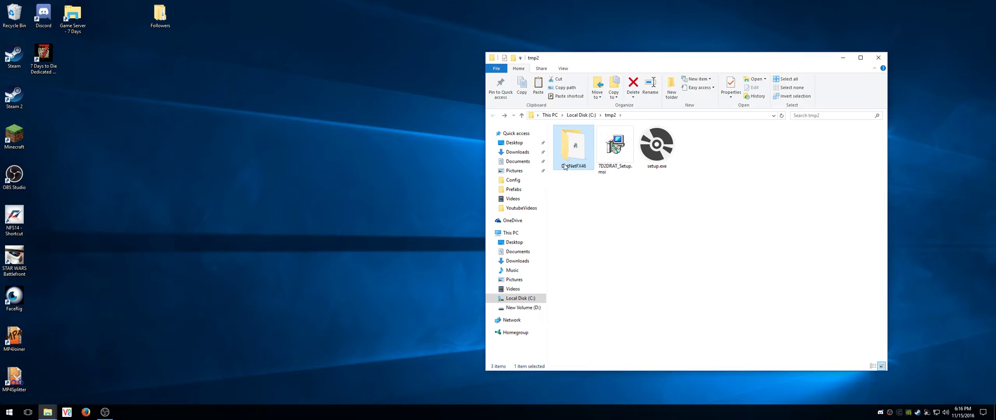
mouse_move(583, 156)
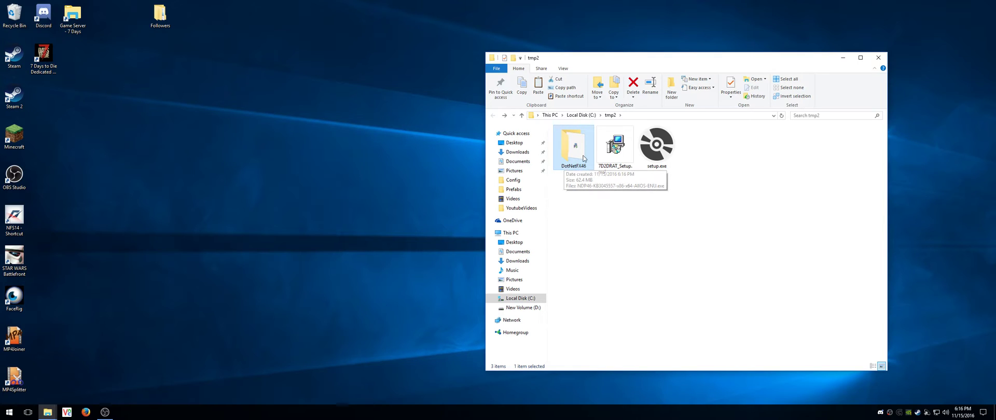
right_click(573, 147)
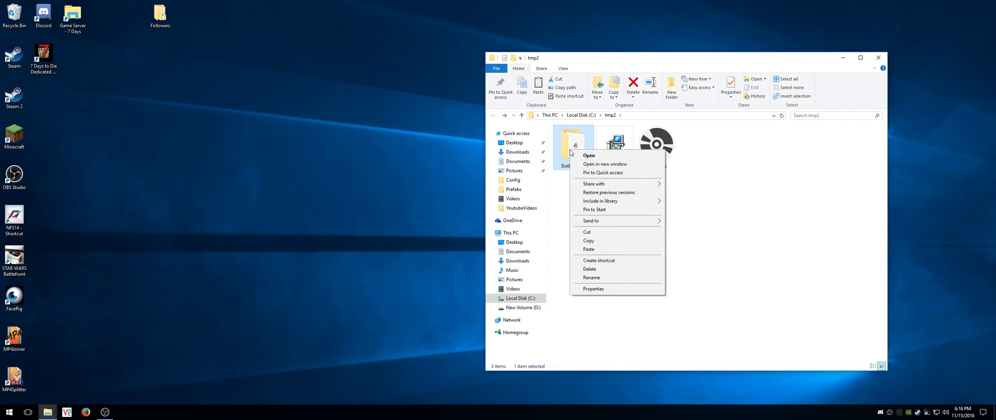
left_click(587, 268)
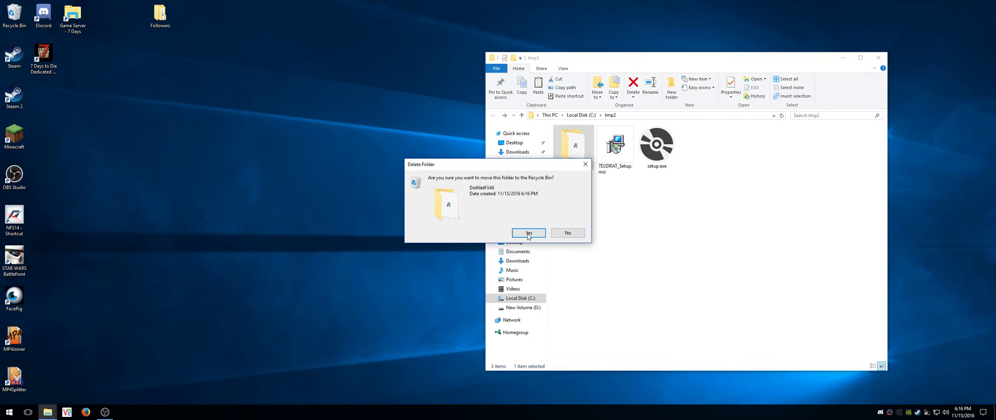
left_click(528, 232)
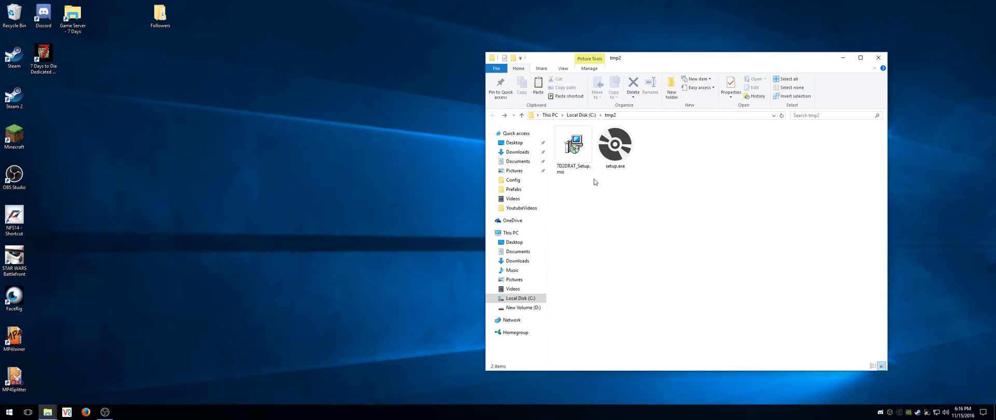
mouse_move(603, 195)
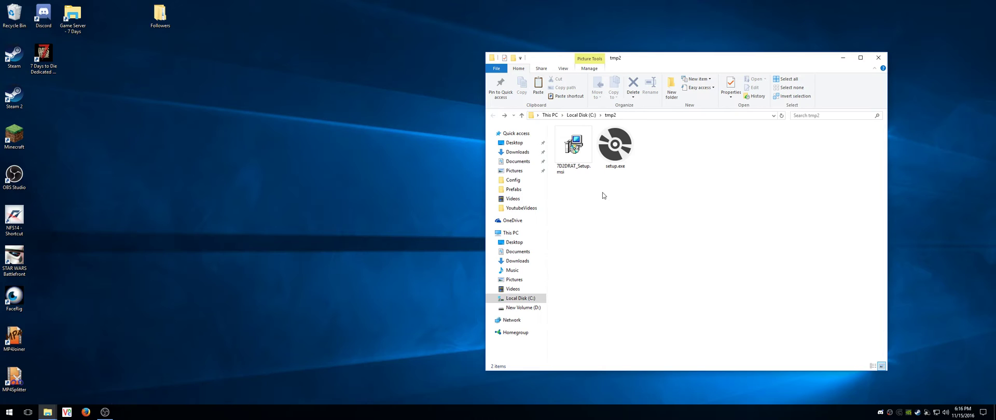
mouse_move(662, 224)
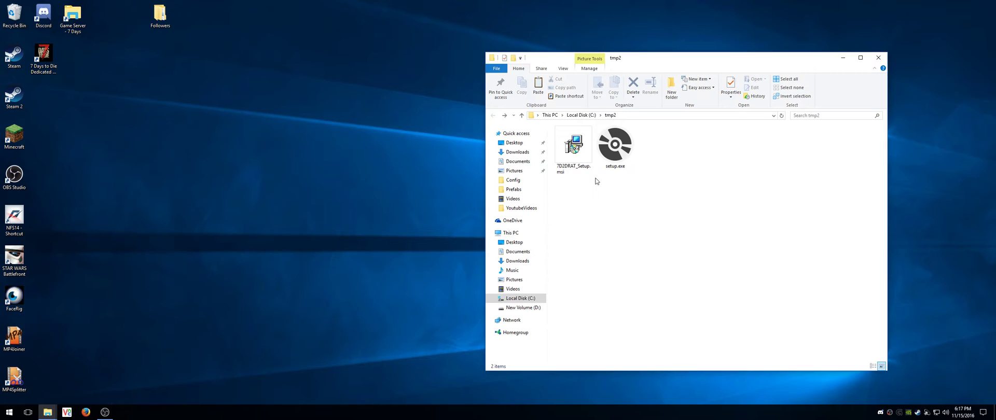
- Delete the restored DotNetFX46 folder again, leaving 7D2DRAT_Setup.msi and setup.exe
left_click(572, 145)
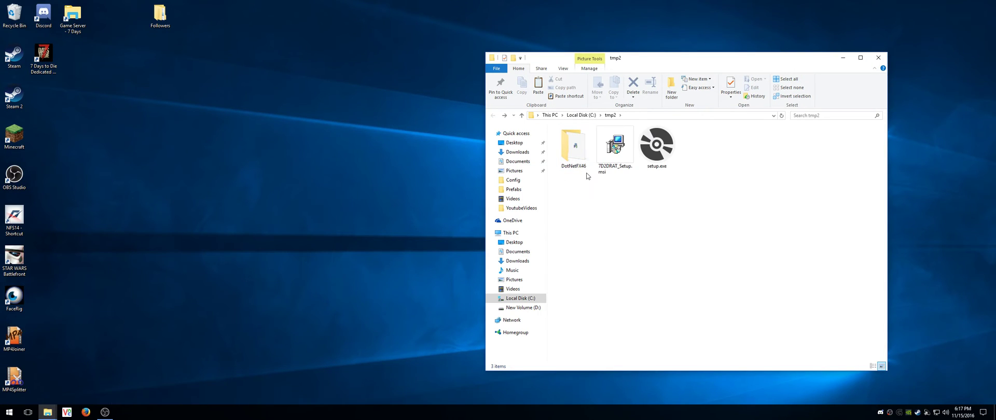
left_click(574, 147)
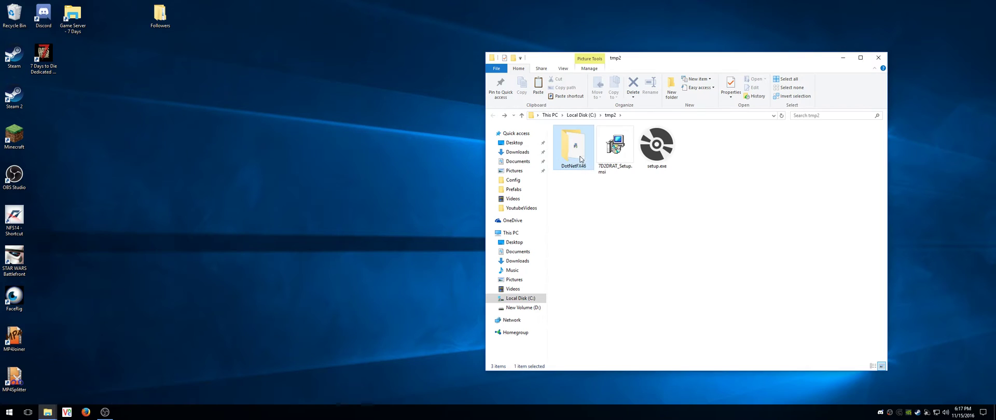
left_click(633, 85)
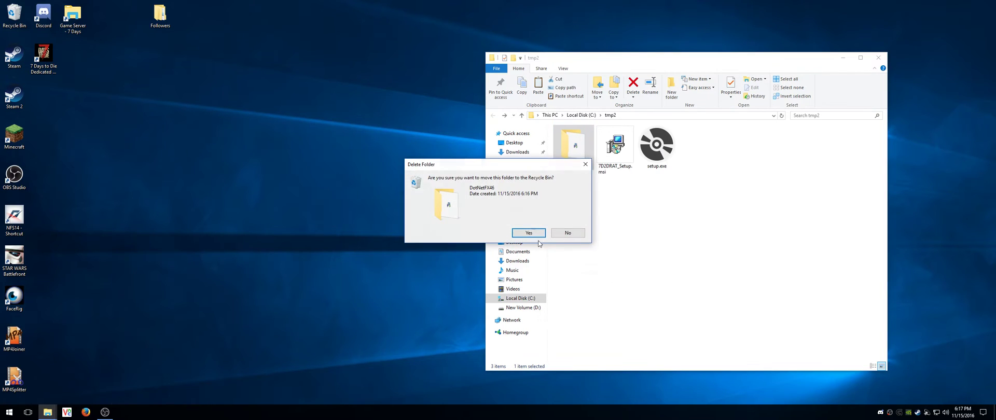
left_click(528, 232)
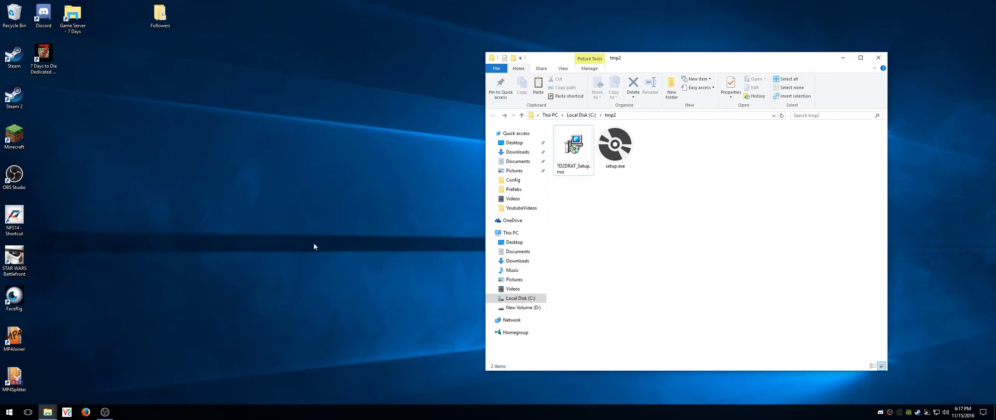
left_click(616, 145)
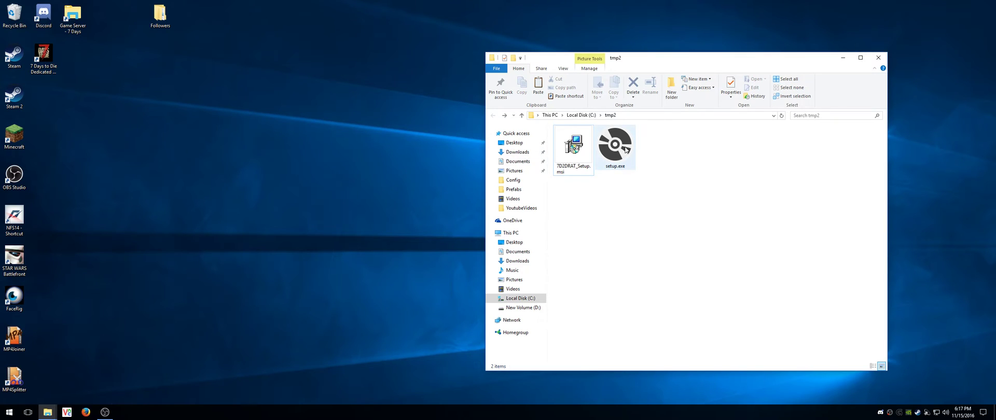
- Run setup.exe and install 7D2DRAT for everyone through the Setup Wizard, then close it
double_click(614, 145)
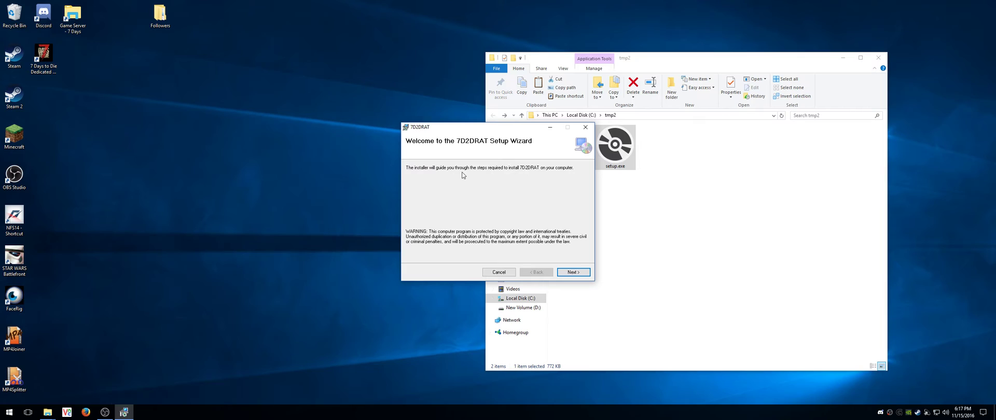
left_click(573, 272)
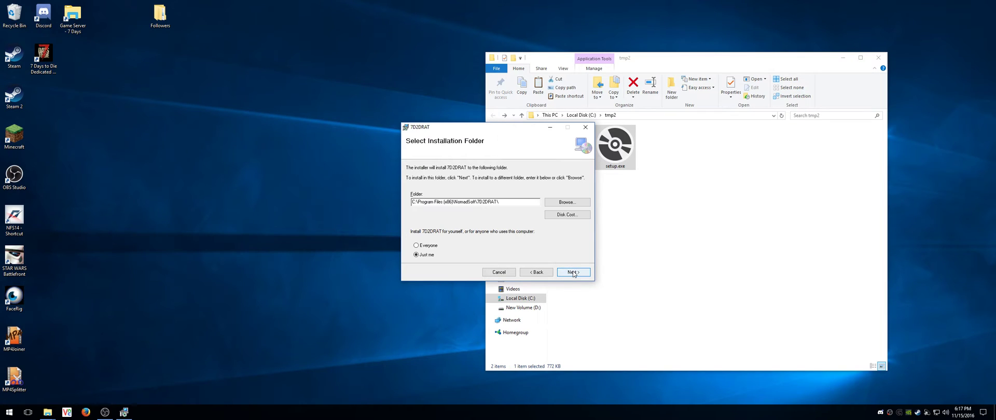
left_click(415, 245)
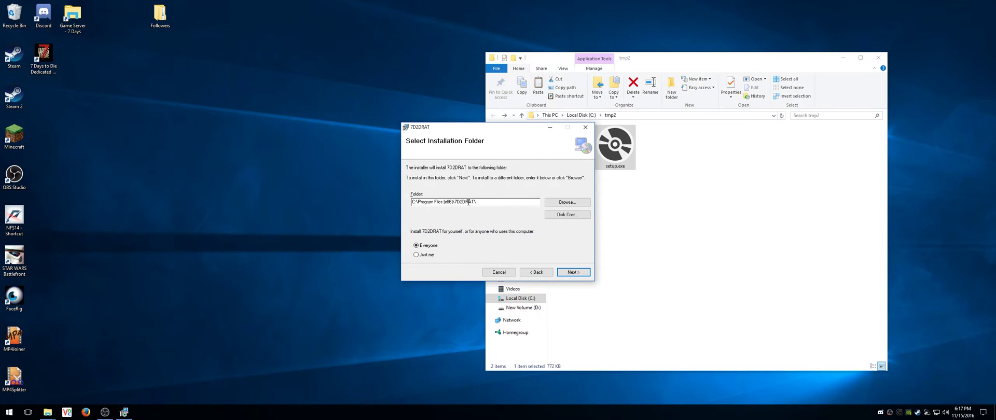
mouse_move(508, 249)
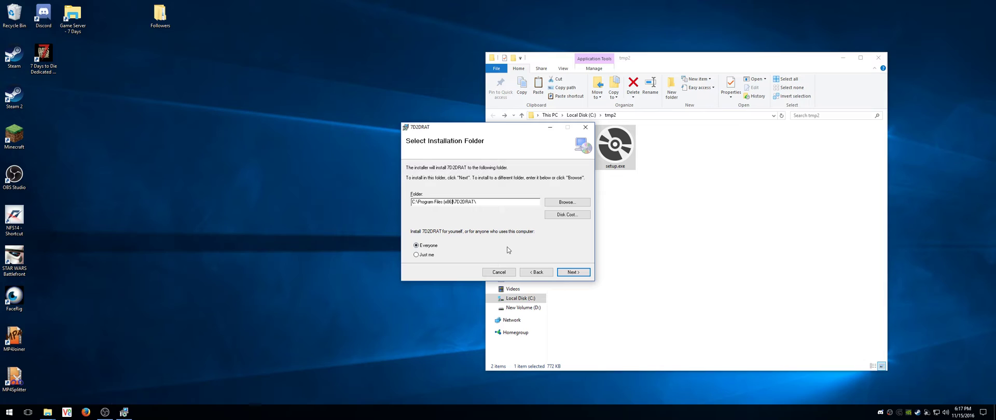
mouse_move(498, 271)
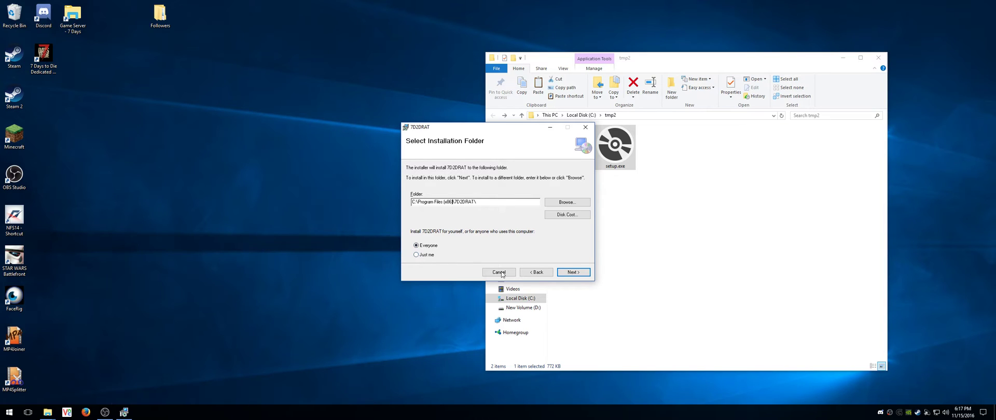
left_click(573, 272)
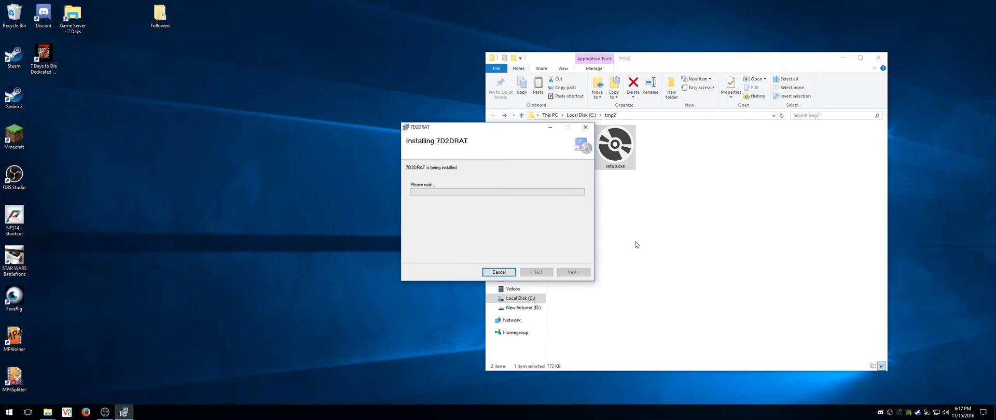
mouse_move(428, 179)
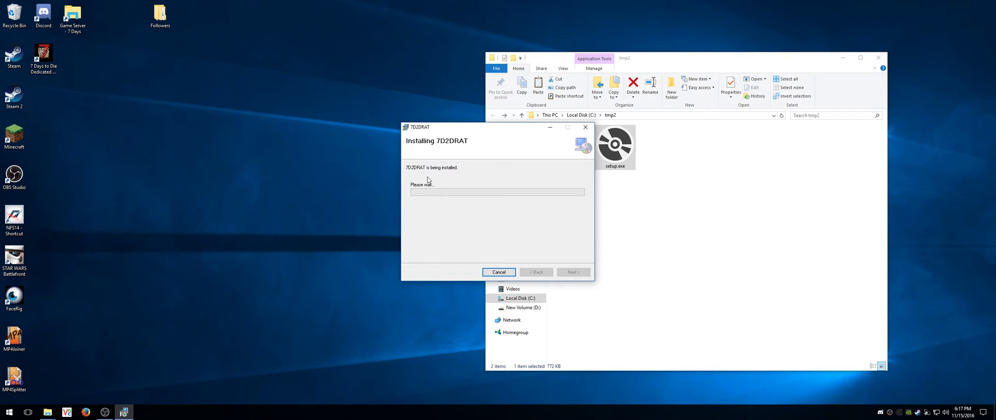
mouse_move(483, 173)
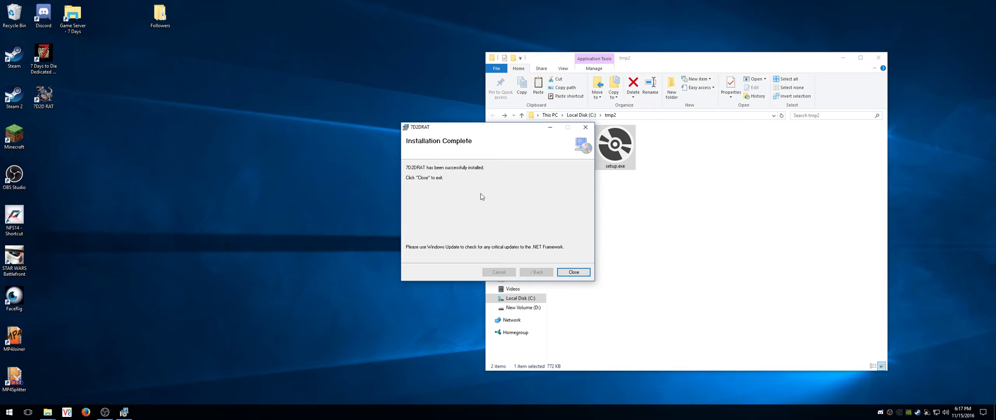
left_click(572, 272)
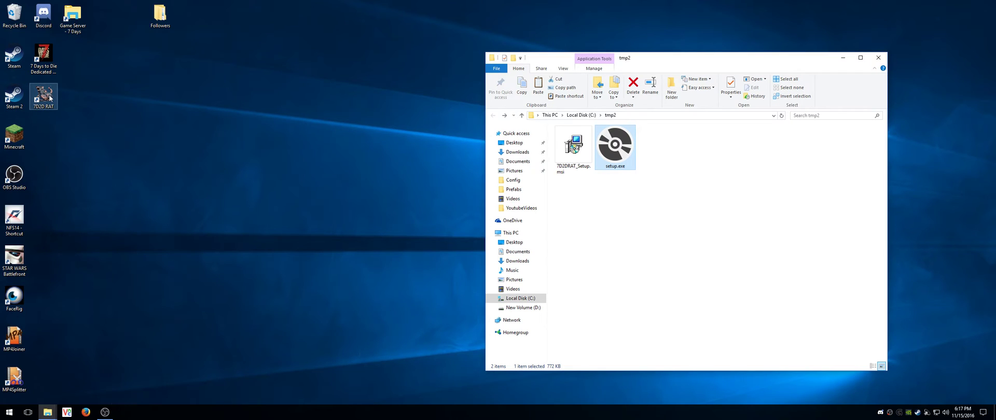
- Launch 7D2D RAT from the desktop shortcut and accept its licence agreement
double_click(615, 143)
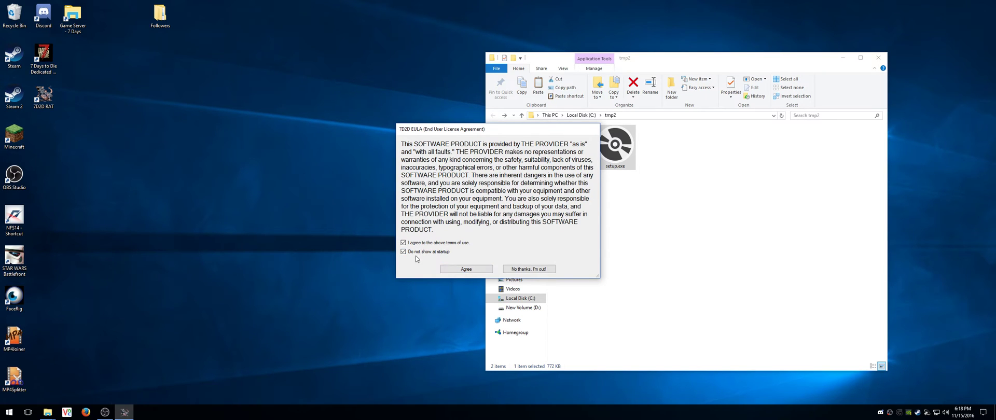
left_click(467, 269)
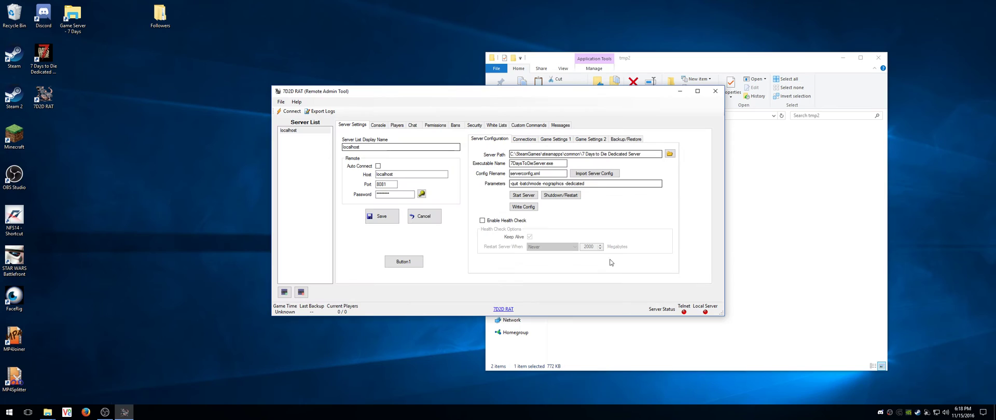
mouse_move(529, 150)
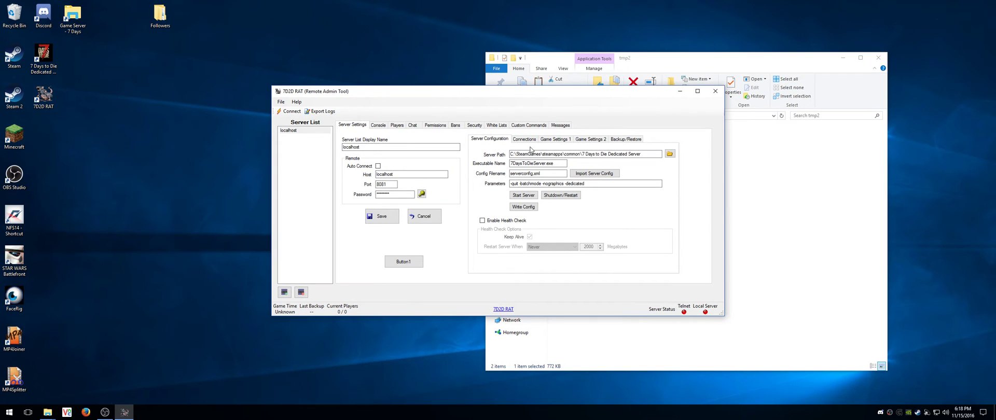
mouse_move(552, 140)
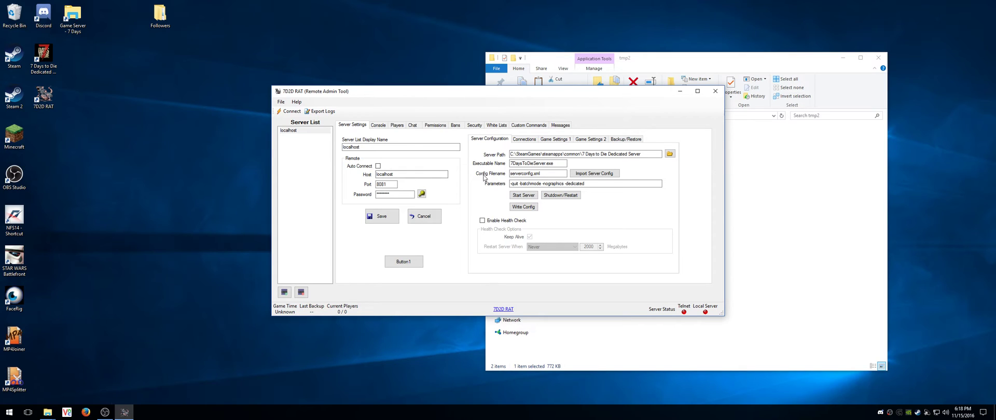
left_click(523, 138)
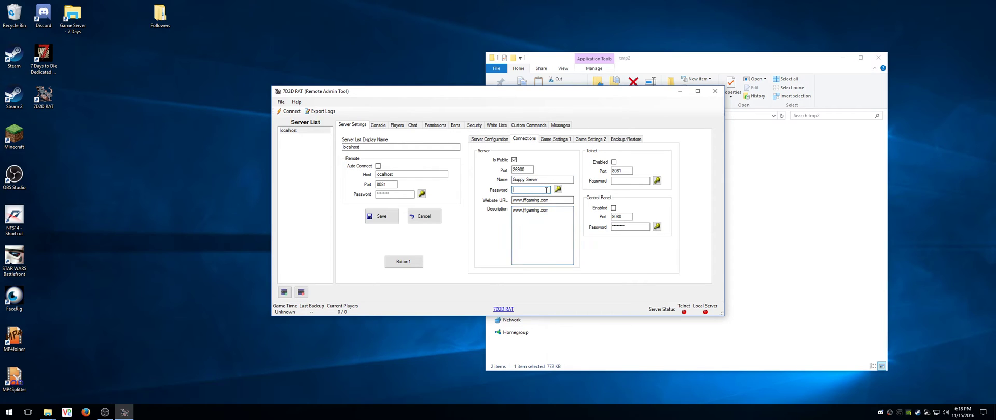
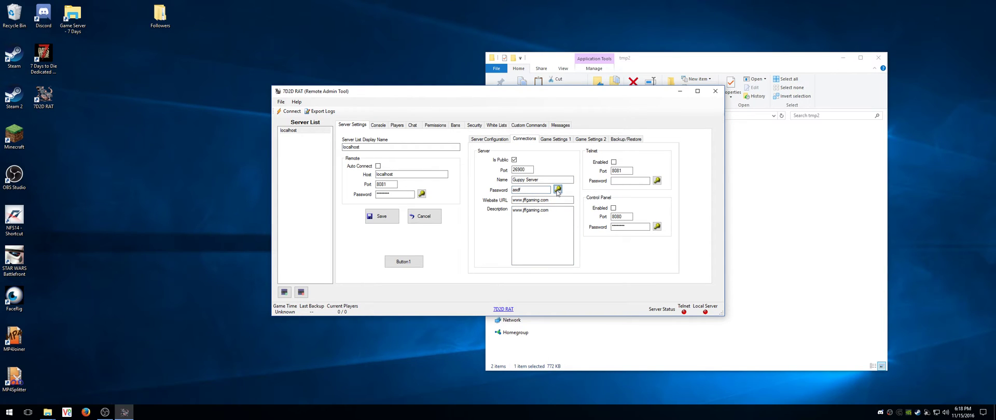
triple_click(541, 199)
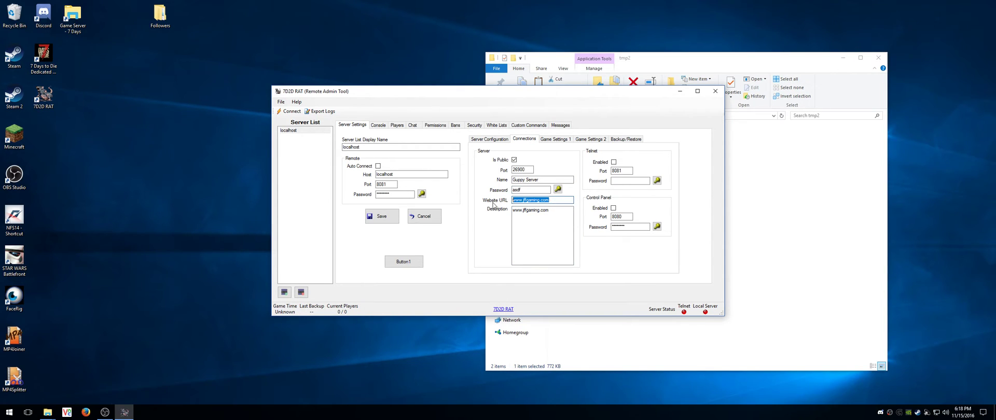
type("www.guppycur")
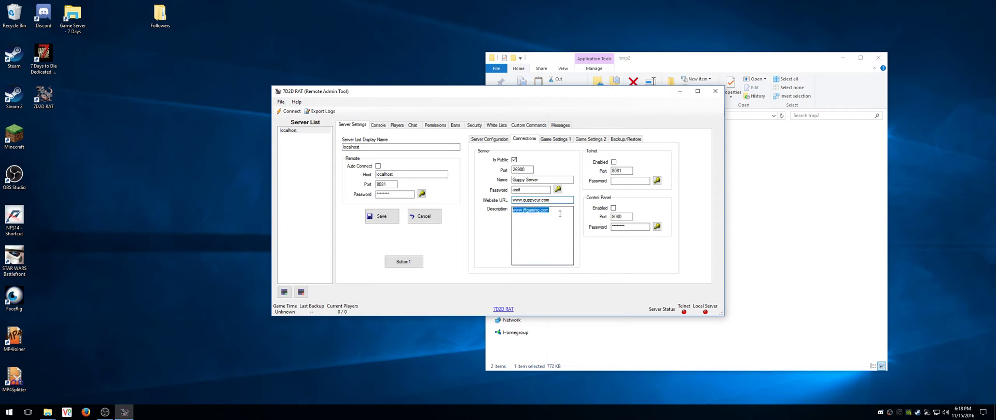
type("Blank")
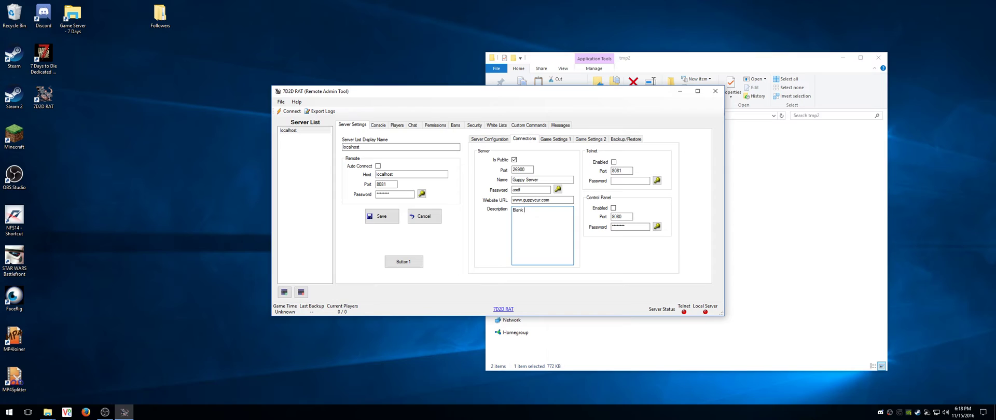
type("website that has no content yet")
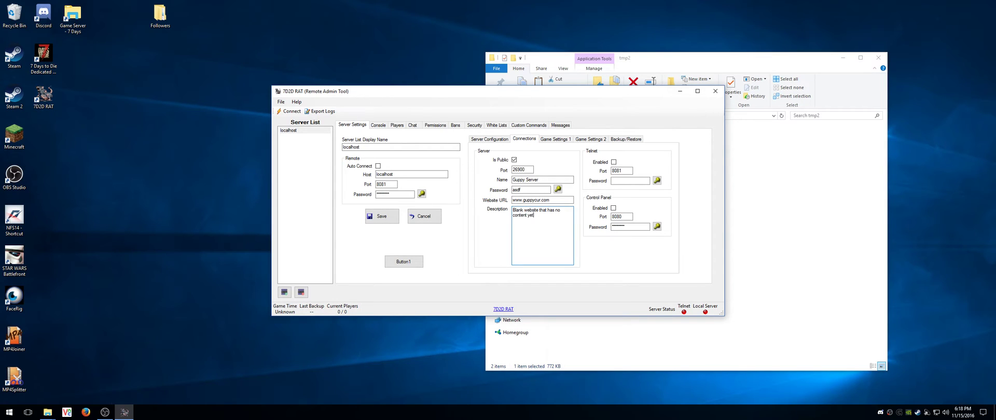
- Enable Telnet access with its own password and reveal it
left_click(614, 162)
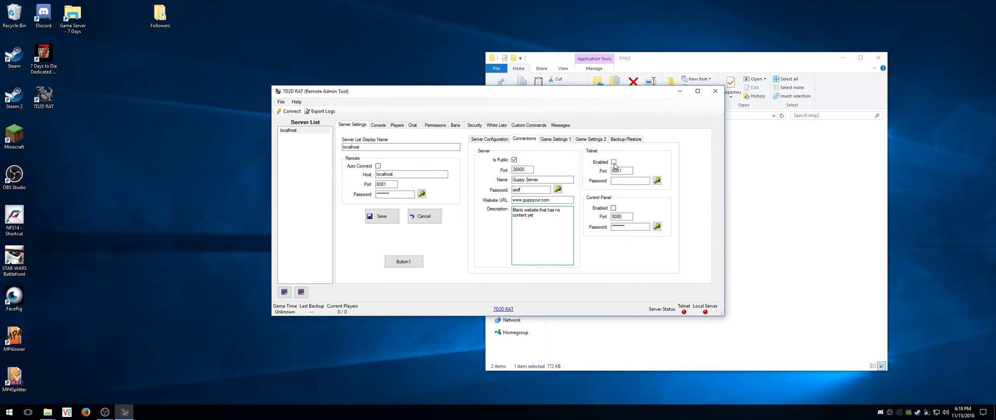
left_click(614, 162)
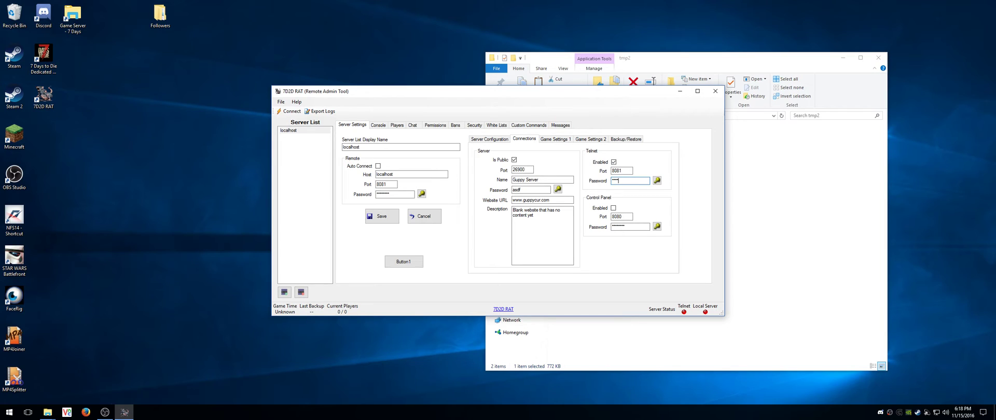
left_click(656, 181)
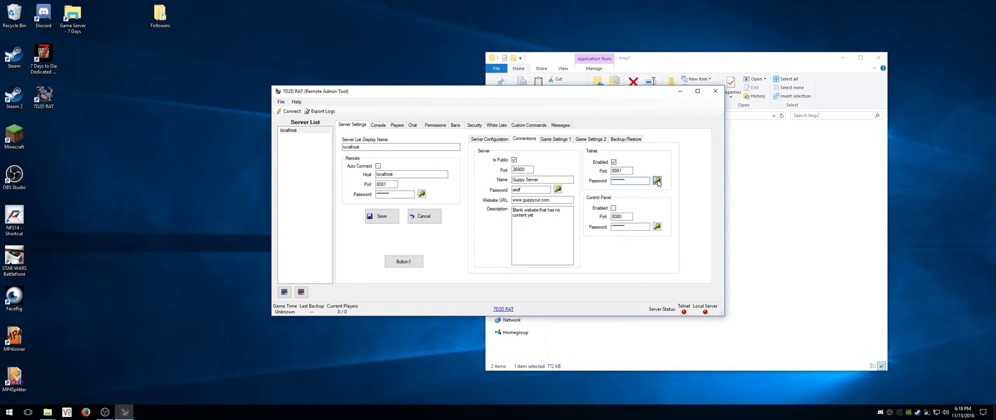
left_click(656, 181)
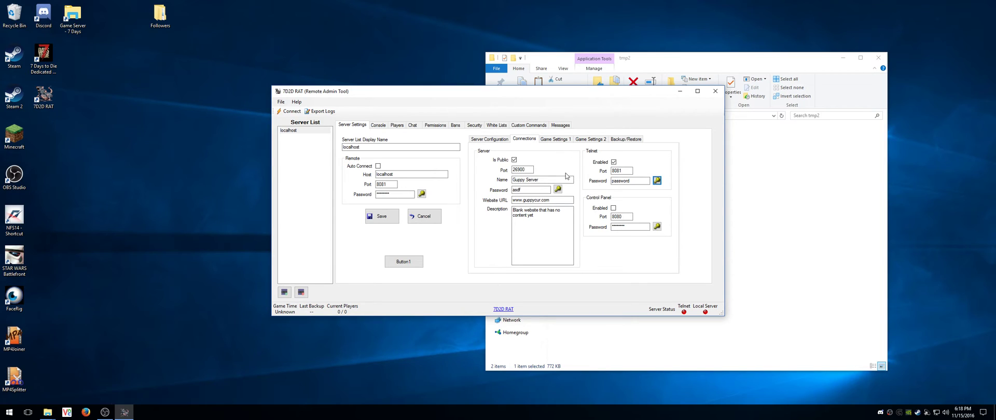
left_click(555, 138)
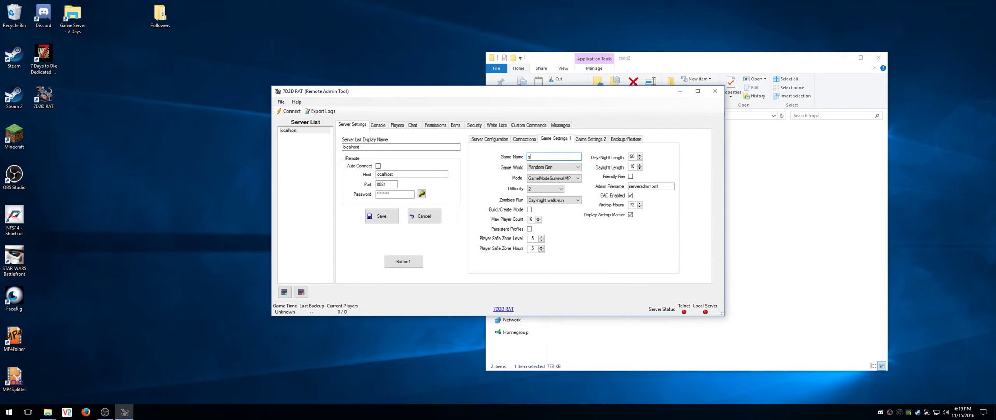
- Name the game GuppyServer, set zombies to never run, turn EAC off and airdrops every 24 hours
type("GuppyServer")
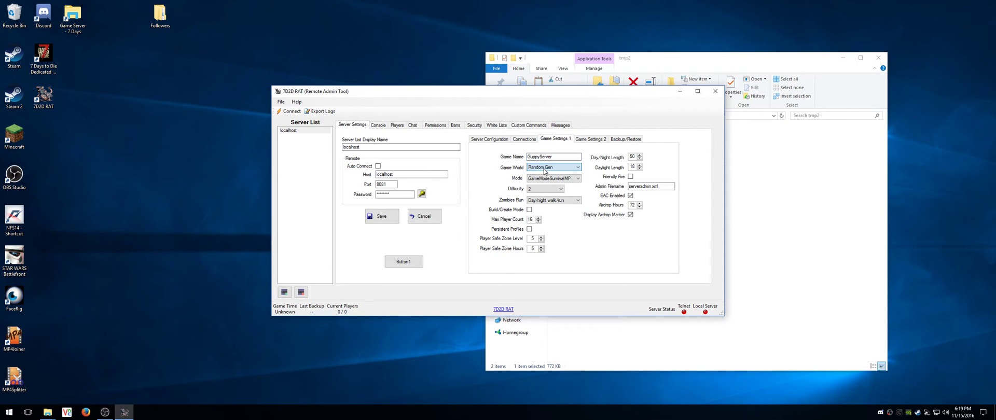
left_click(559, 189)
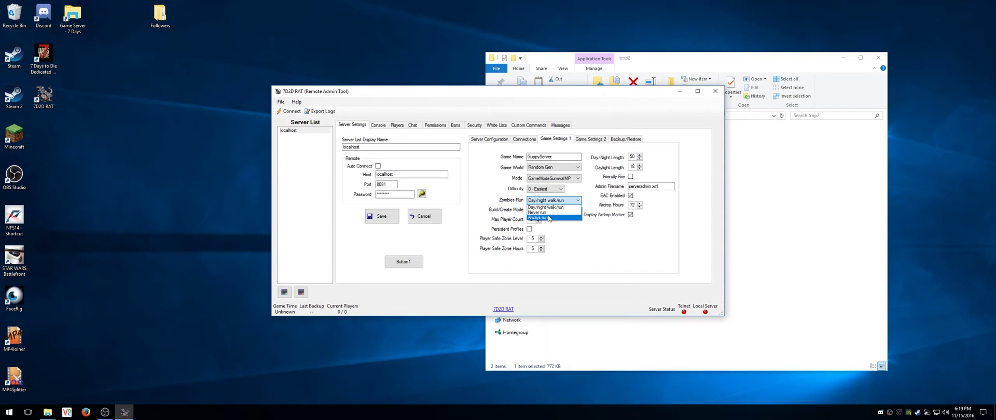
left_click(541, 212)
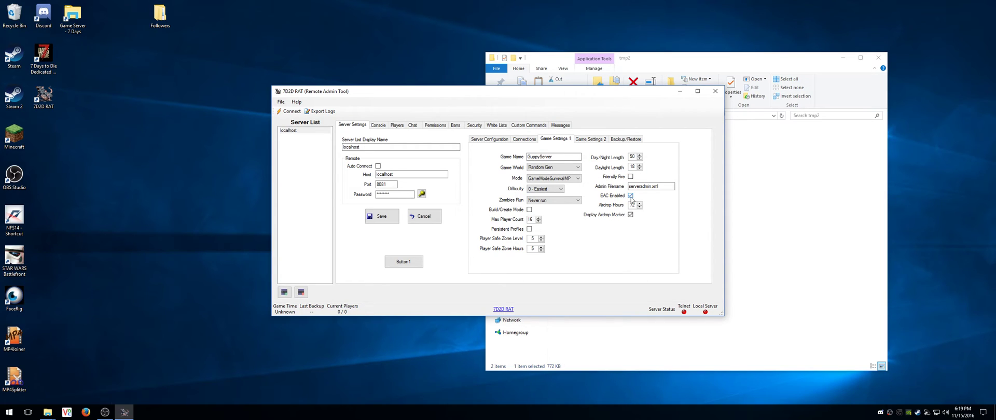
left_click(630, 195)
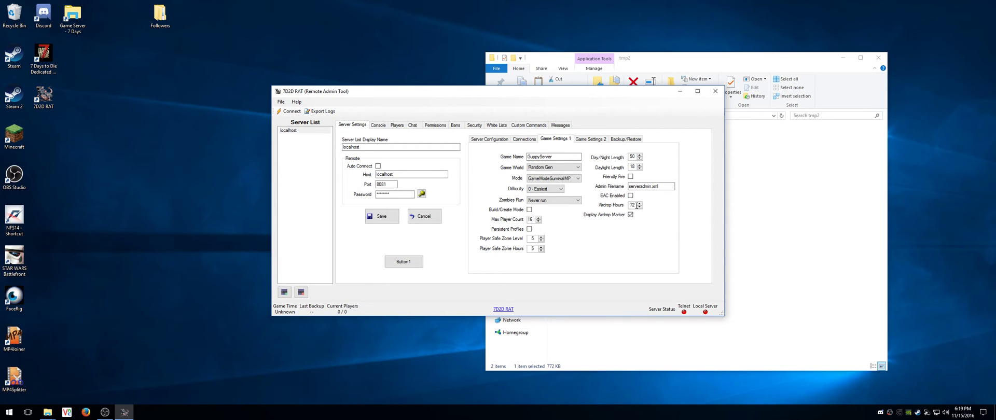
left_click(639, 206)
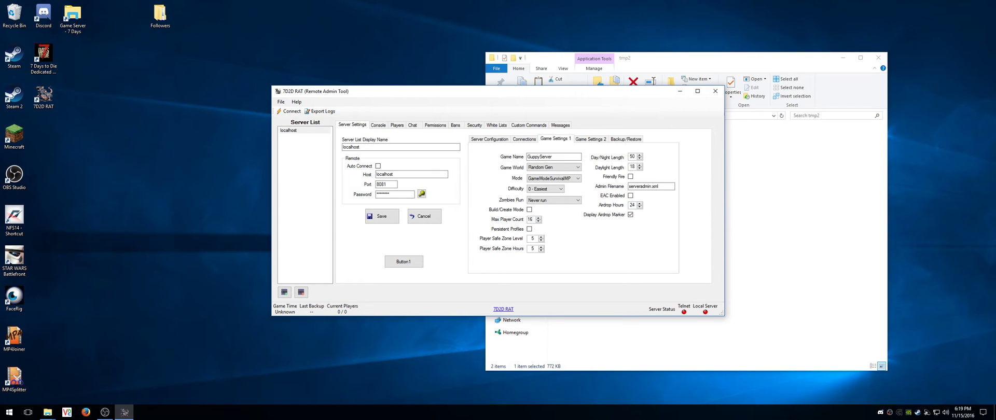
left_click(590, 138)
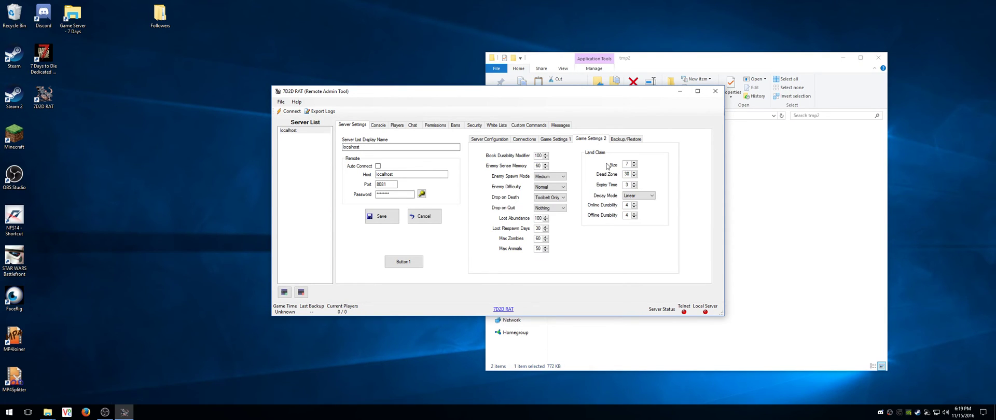
- Set enemy spawn mode Very High, enemy difficulty Normal and drop on death Delete All
left_click(560, 176)
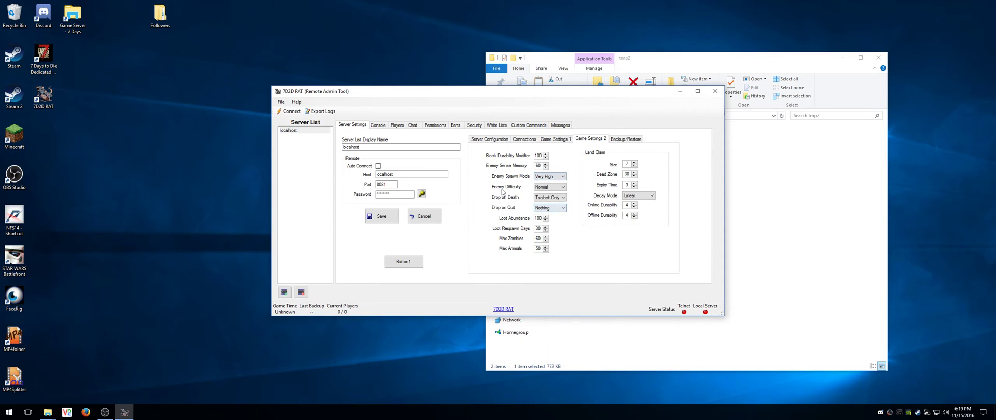
left_click(561, 187)
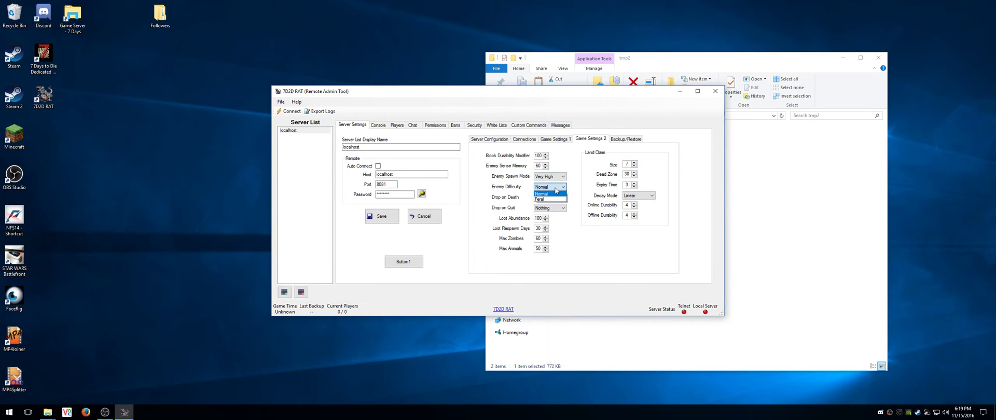
left_click(562, 197)
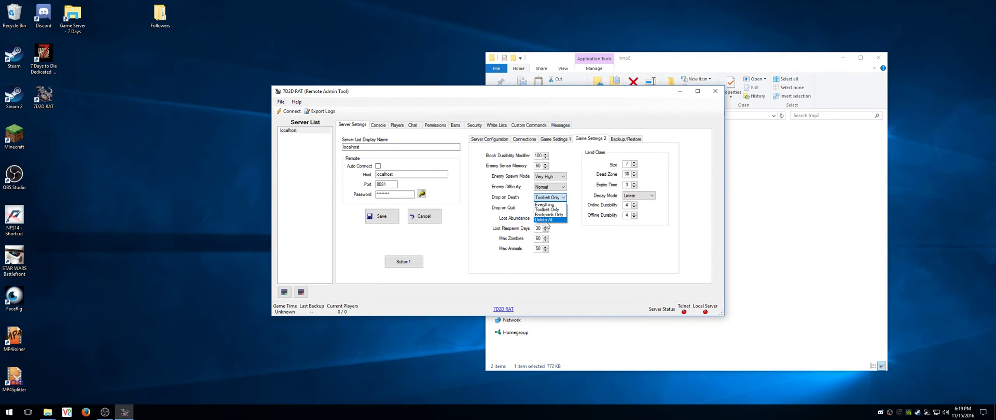
left_click(545, 218)
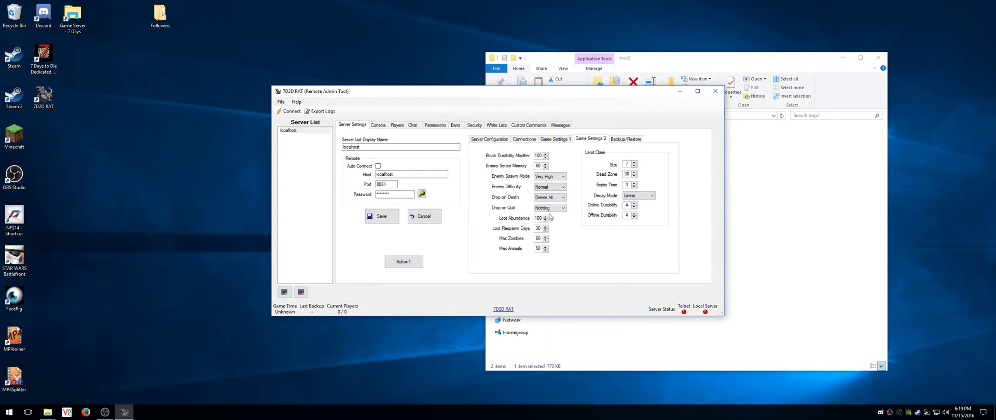
- Keep drop on death Delete All, check drop on quit, and move to Backup/Restore
left_click(550, 197)
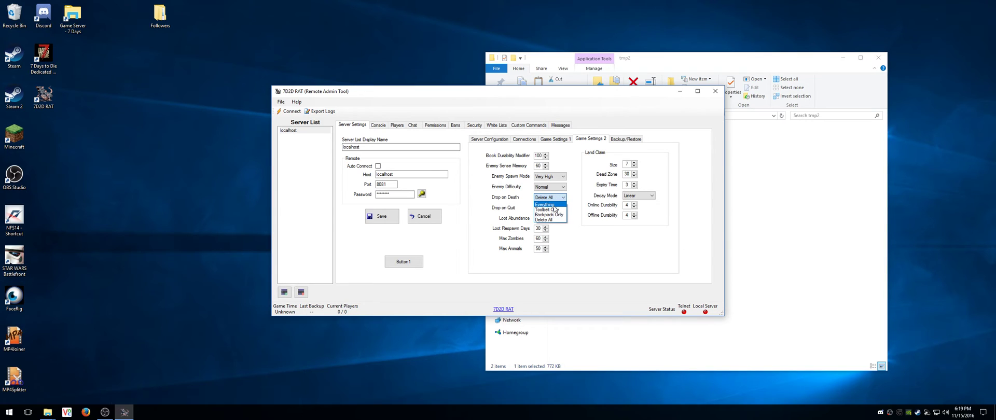
mouse_move(555, 222)
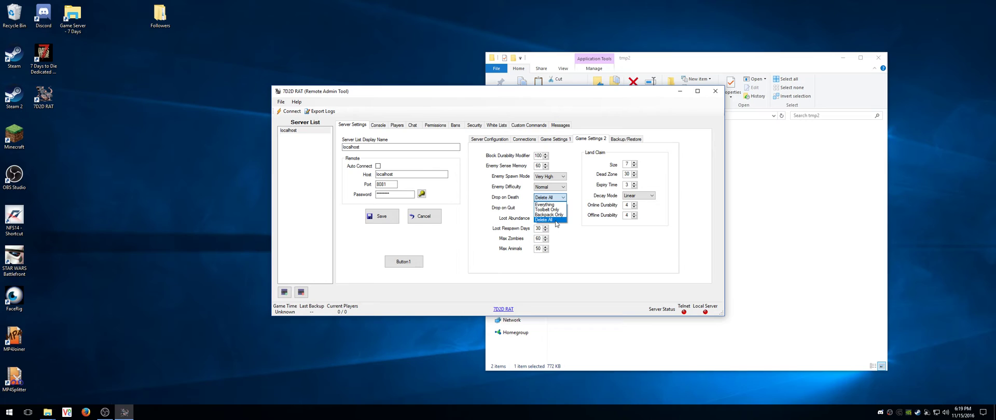
left_click(550, 219)
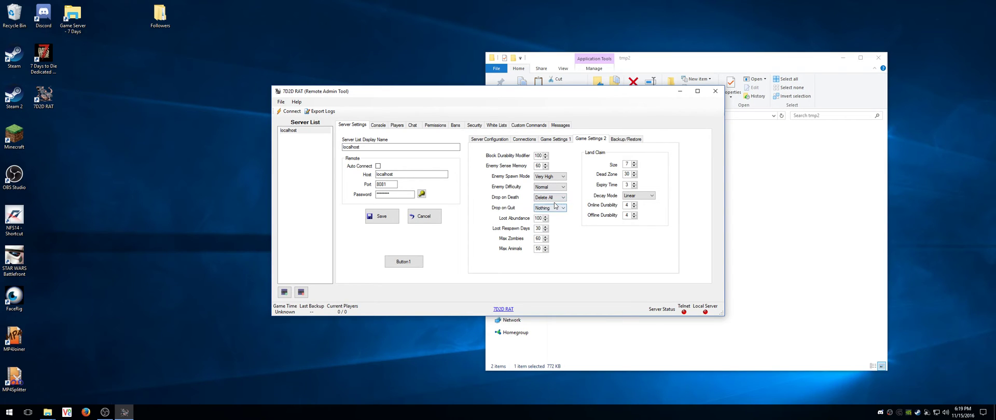
mouse_move(551, 211)
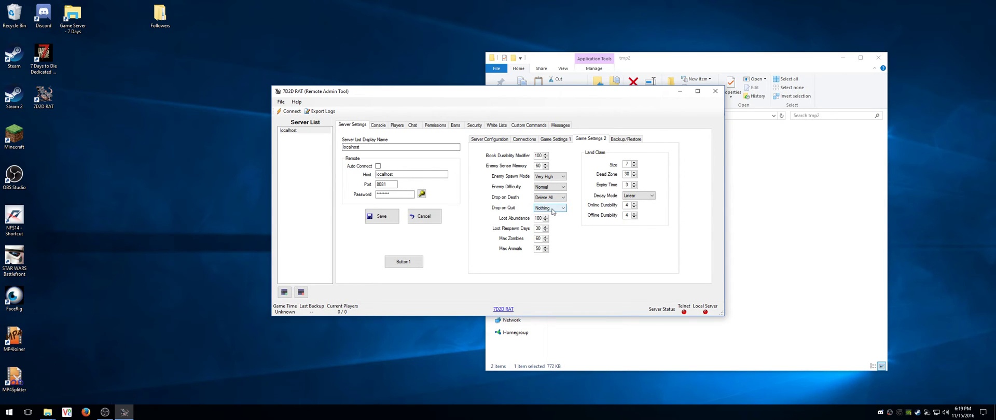
left_click(561, 197)
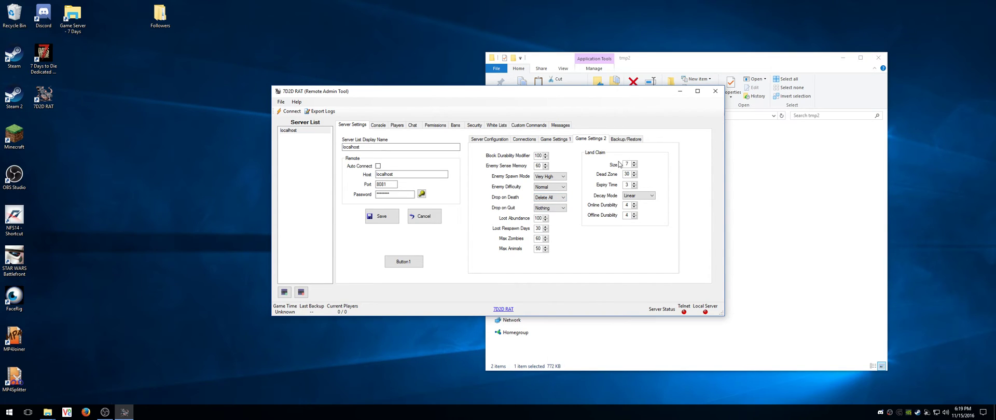
left_click(627, 137)
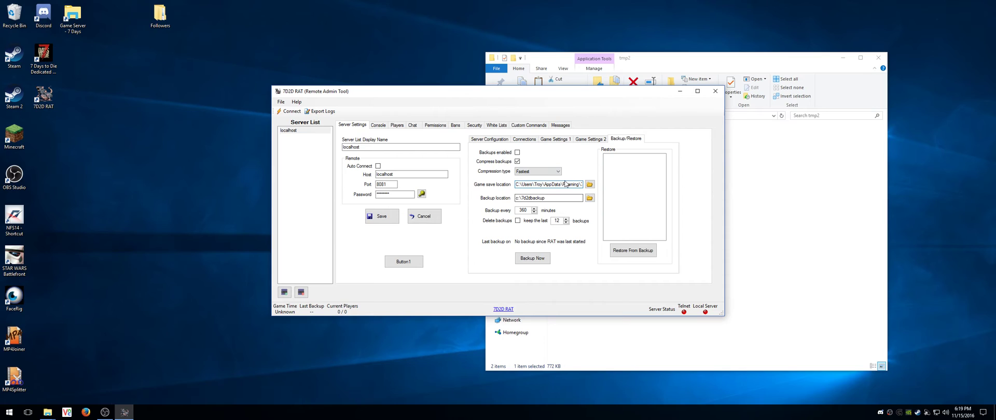
mouse_move(618, 187)
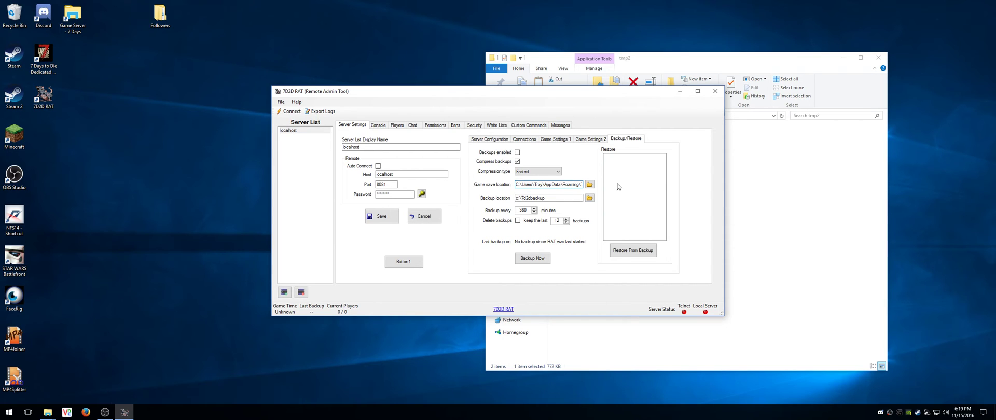
mouse_move(628, 234)
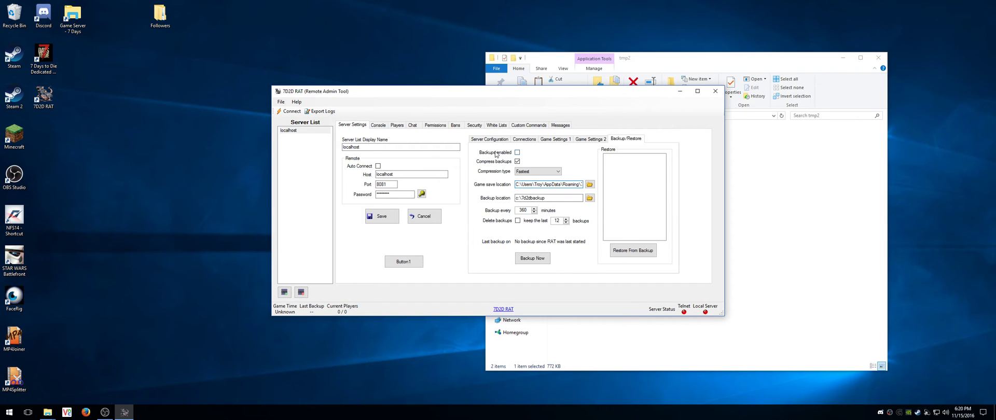
left_click(490, 138)
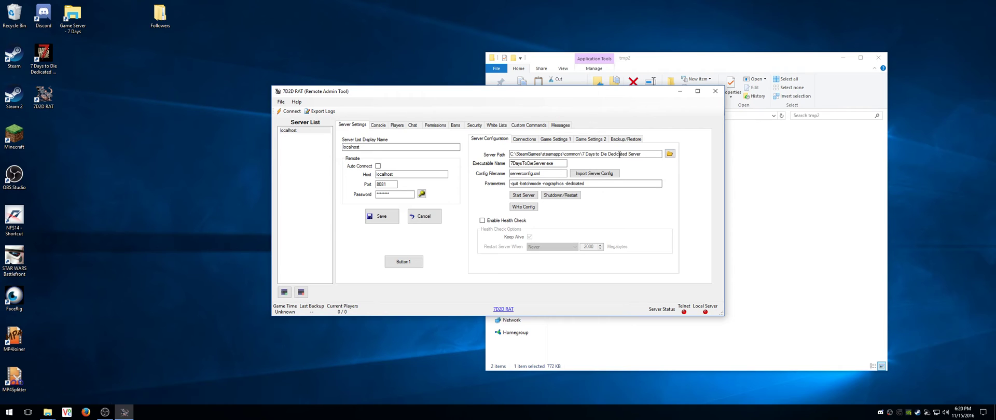
- Attempt Write Config and continue past the missing serverconfig.xml path error
left_click(522, 206)
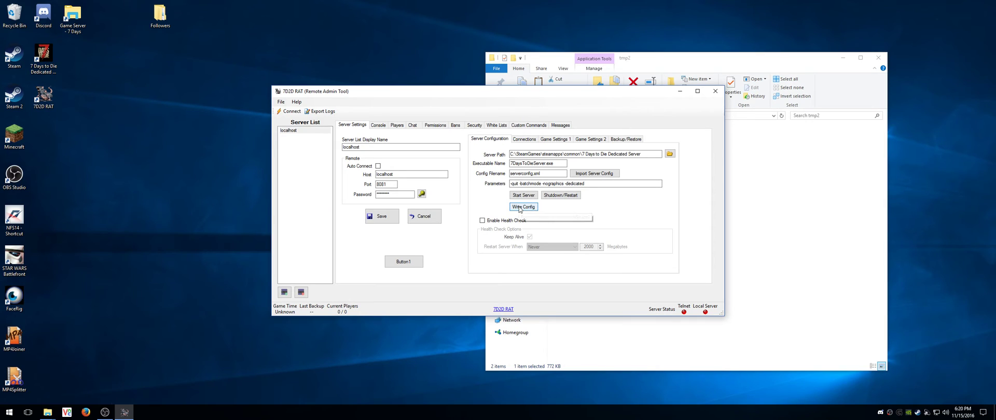
left_click(523, 206)
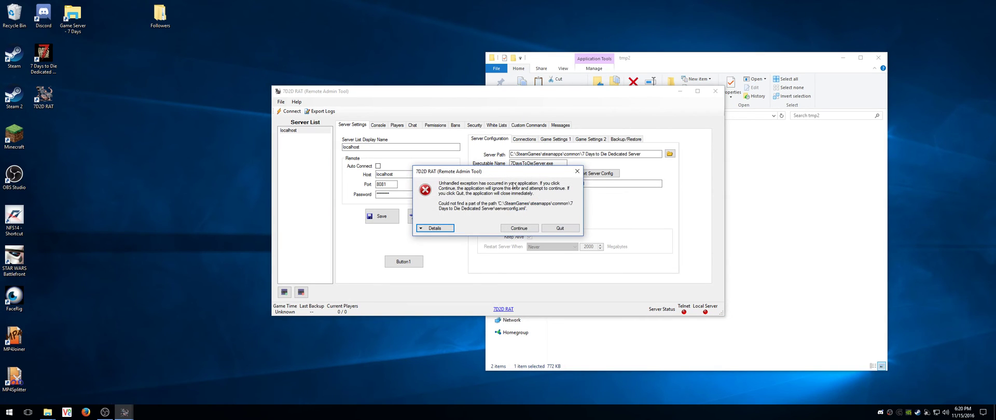
mouse_move(506, 212)
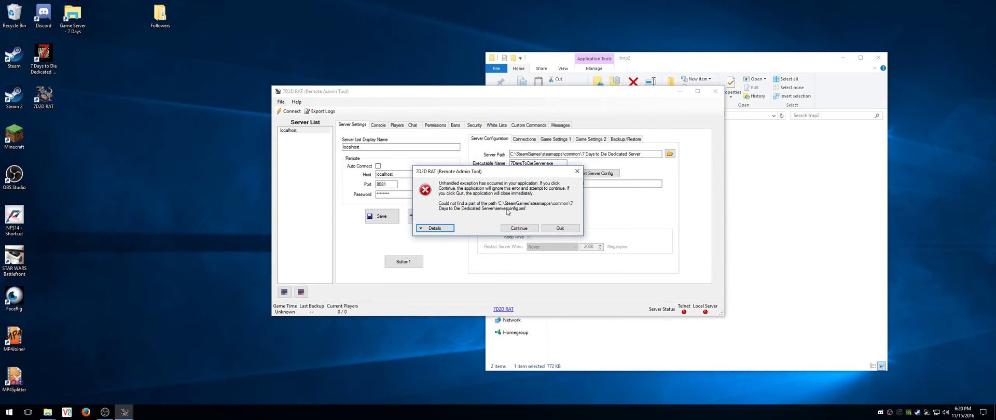
left_click(519, 228)
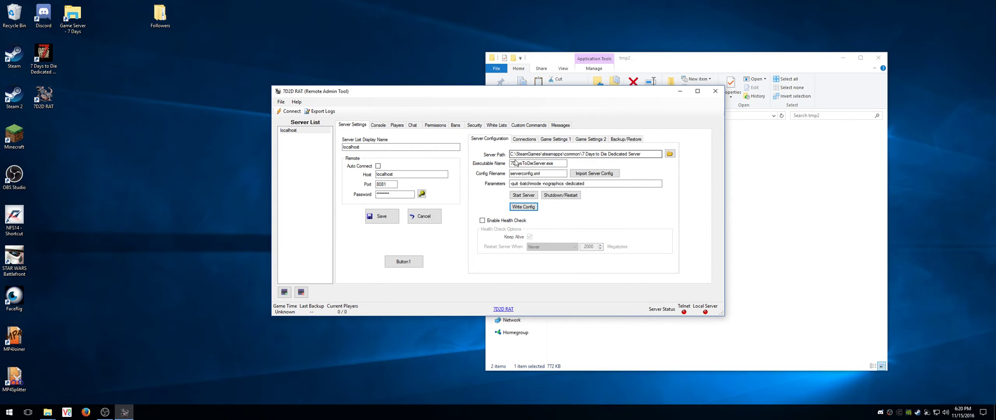
- Set the server path to the 7 Days to Die Dedicated Server folder under Program Files (x86) Steam
left_click(668, 154)
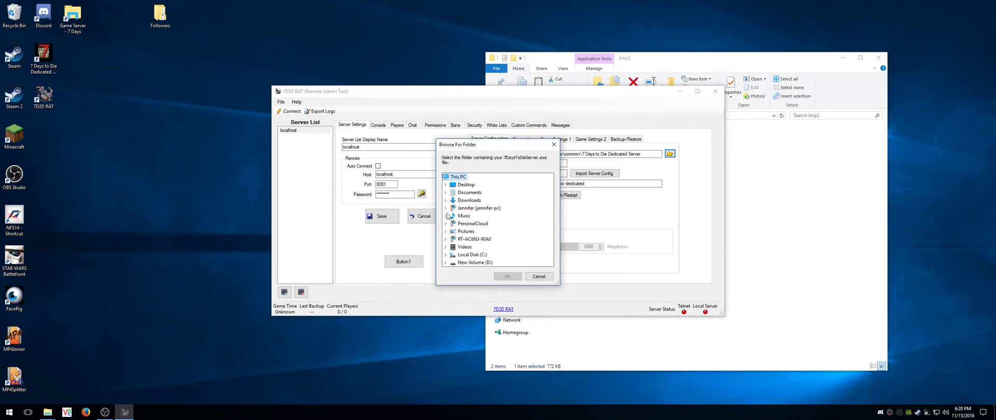
mouse_move(444, 261)
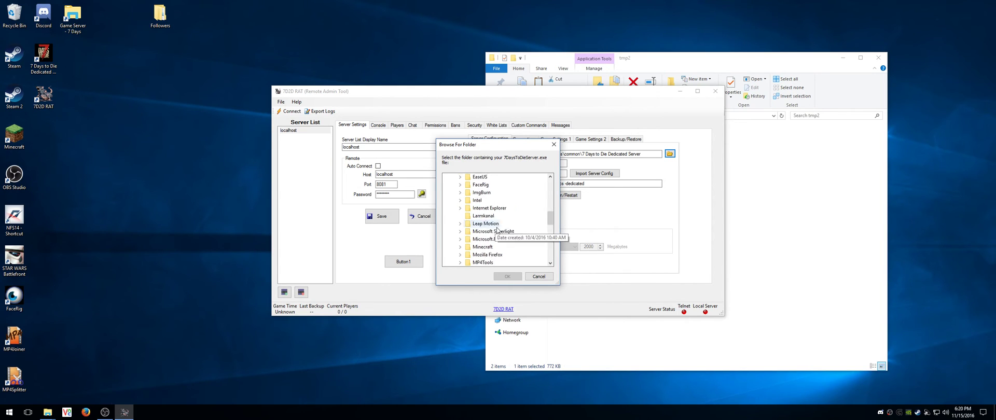
left_click(460, 176)
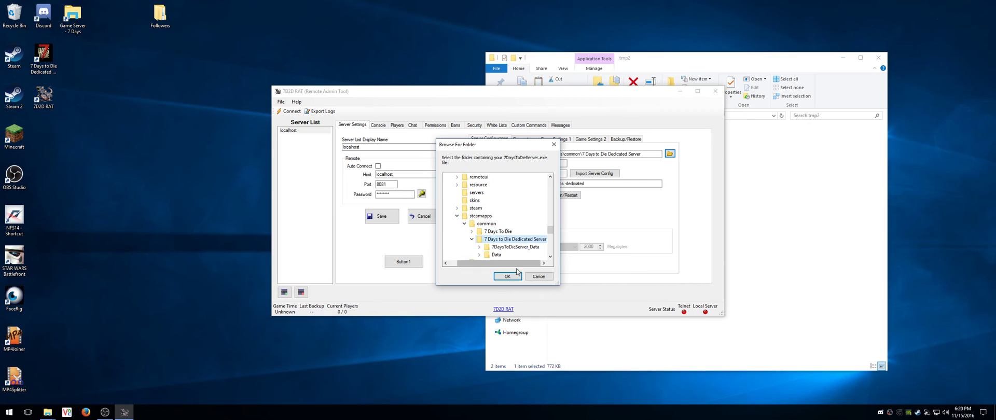
left_click(508, 275)
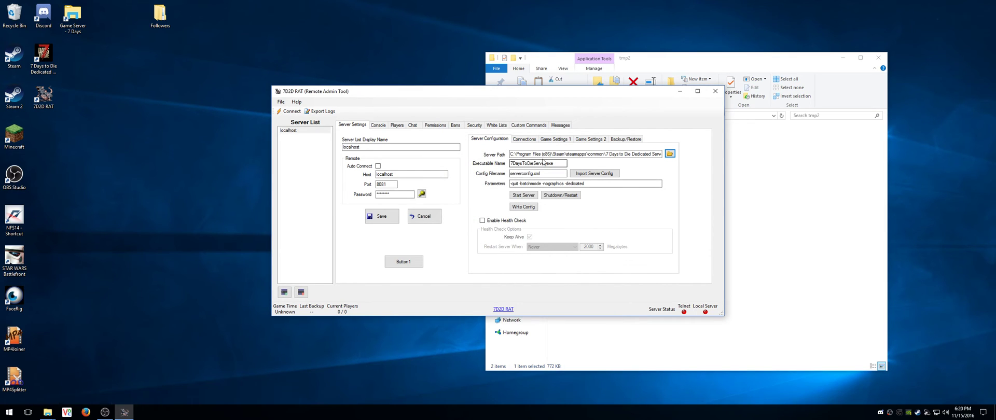
left_click(522, 206)
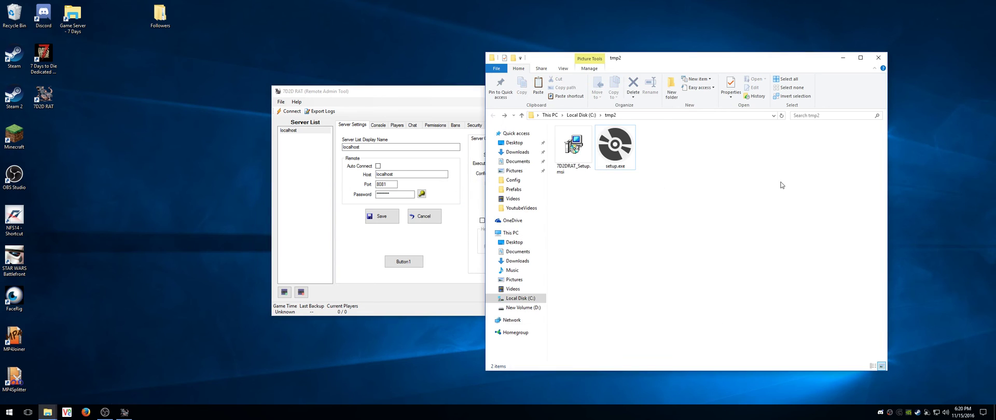
- Browse to the dedicated server folder and open serverconfig.xml with Notepad++
left_click(639, 115)
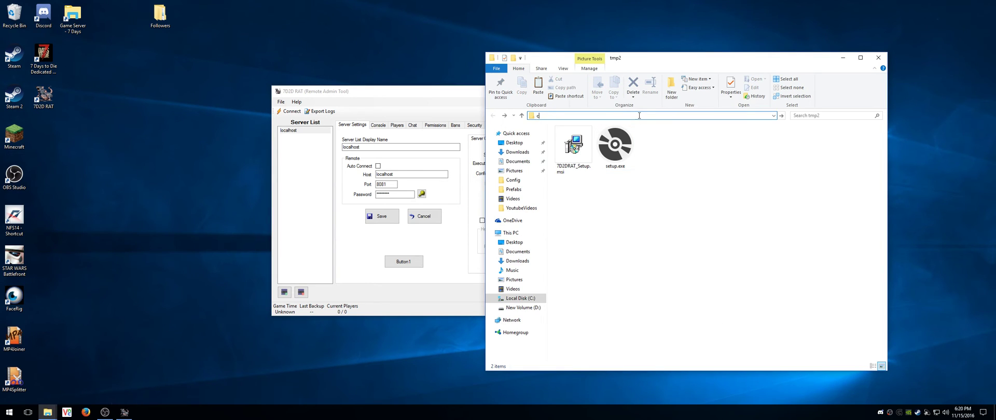
left_click(638, 115)
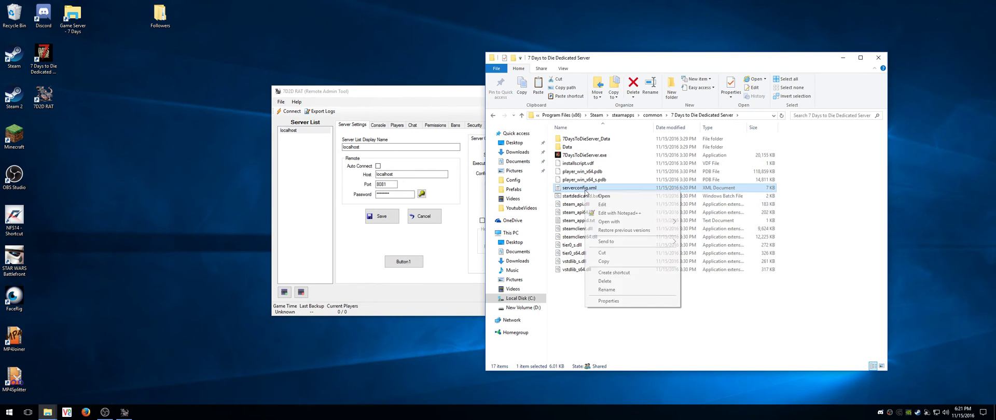
left_click(619, 212)
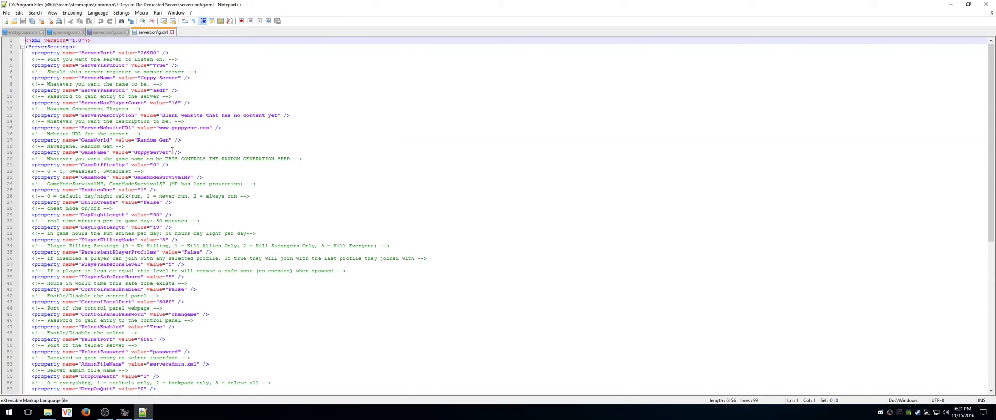
scroll("down", 3)
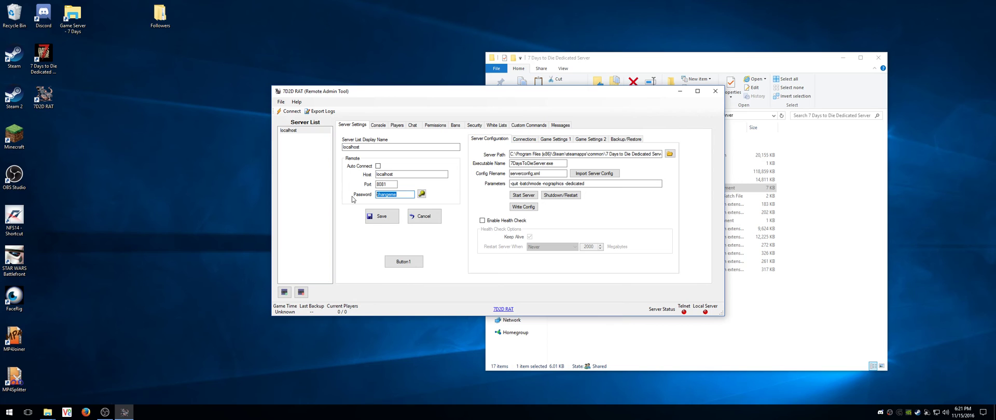
left_click(523, 138)
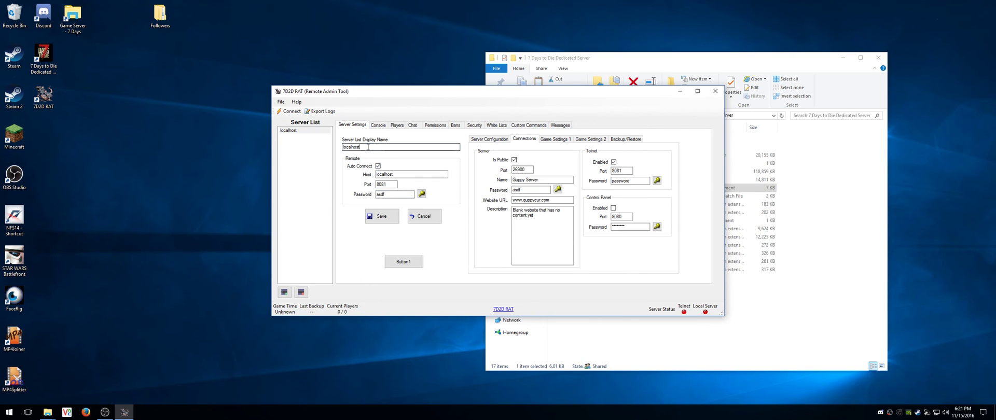
type("Guppy Server")
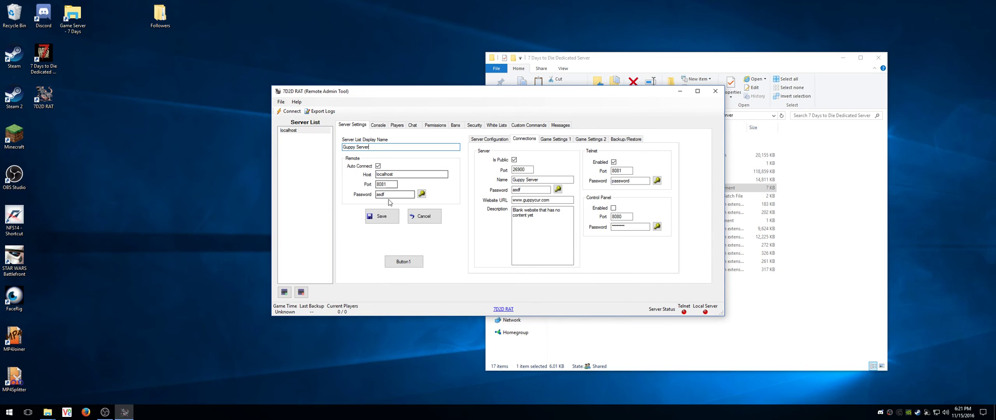
left_click(382, 216)
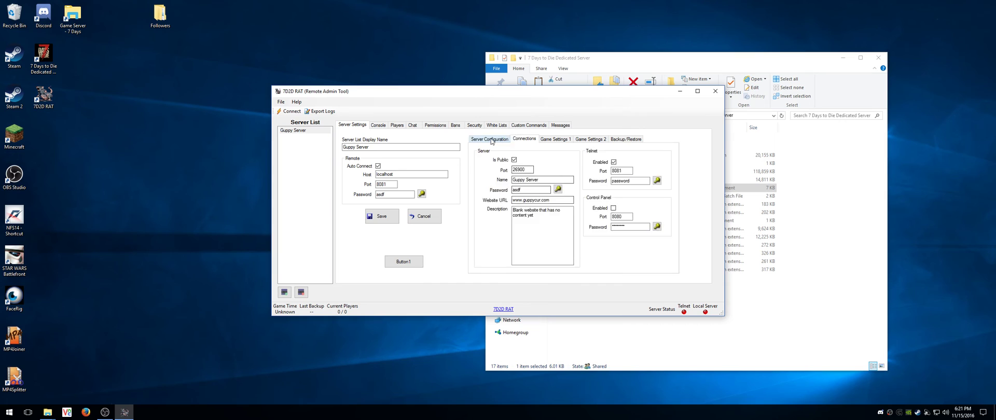
left_click(489, 138)
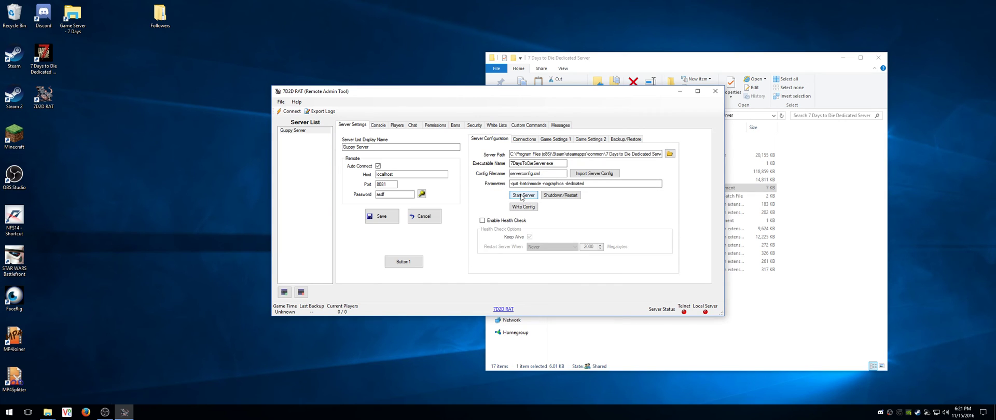
mouse_move(519, 205)
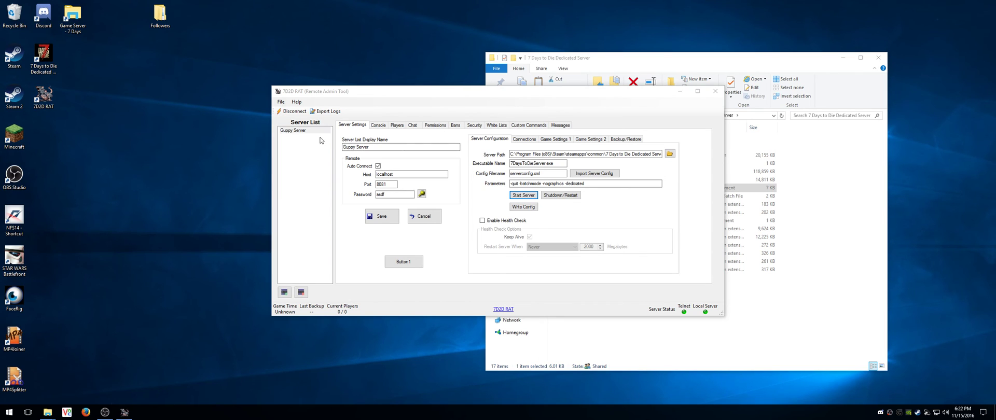
- Review the live console output, connected players list and in-game chat log
left_click(377, 124)
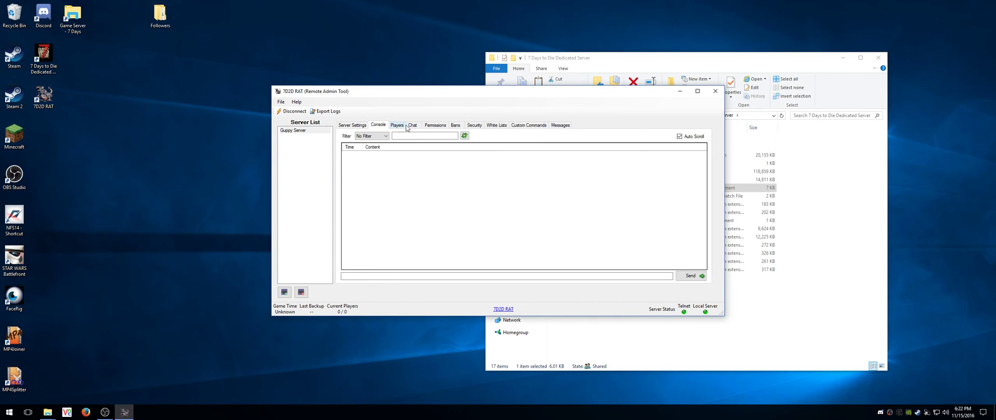
mouse_move(402, 166)
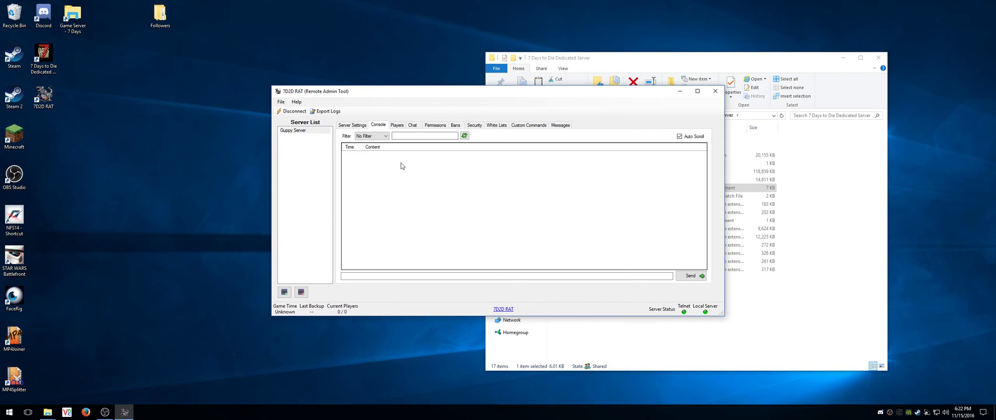
mouse_move(367, 166)
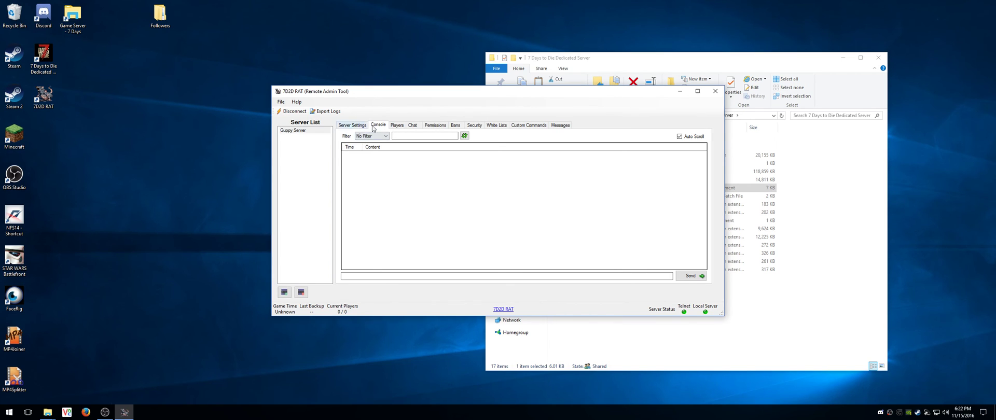
left_click(396, 125)
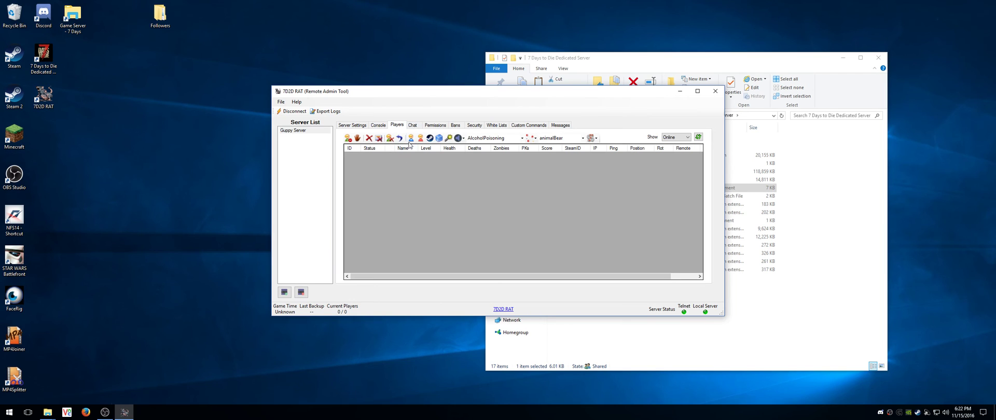
left_click(413, 124)
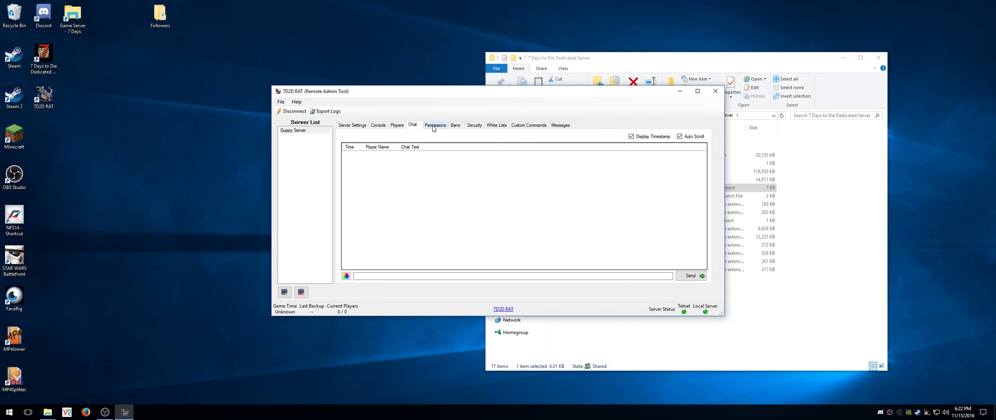
- Review the permissions, bans, security options and the empty player whitelist
left_click(436, 125)
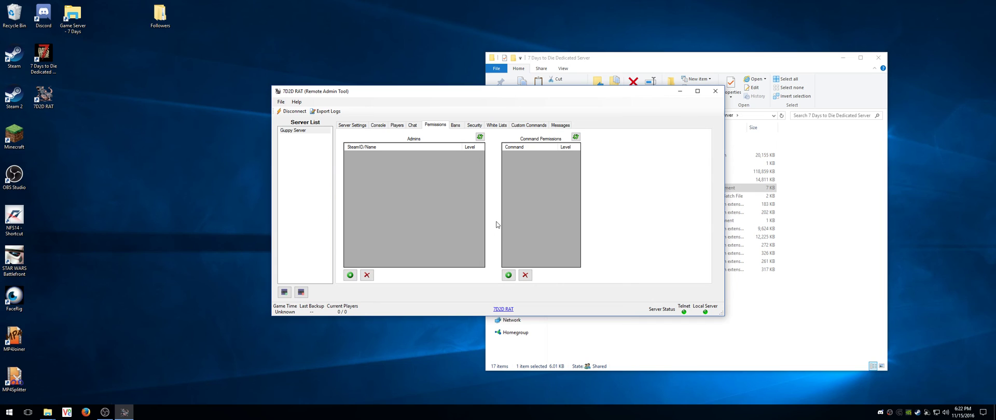
left_click(454, 124)
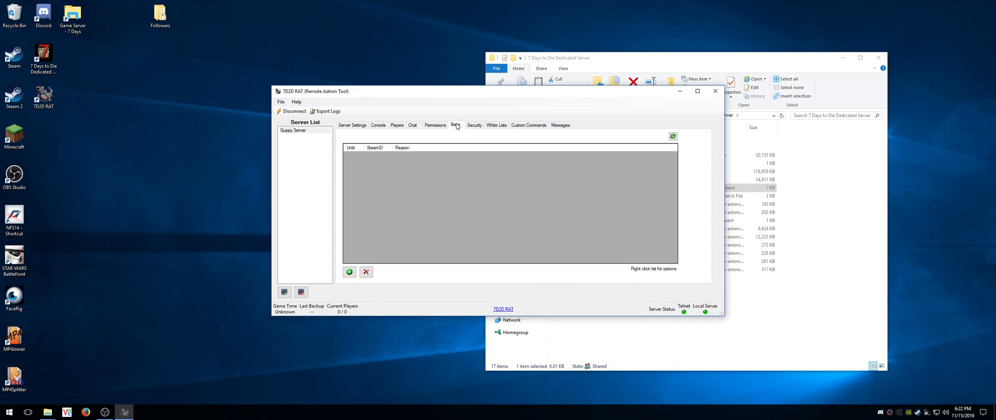
left_click(474, 124)
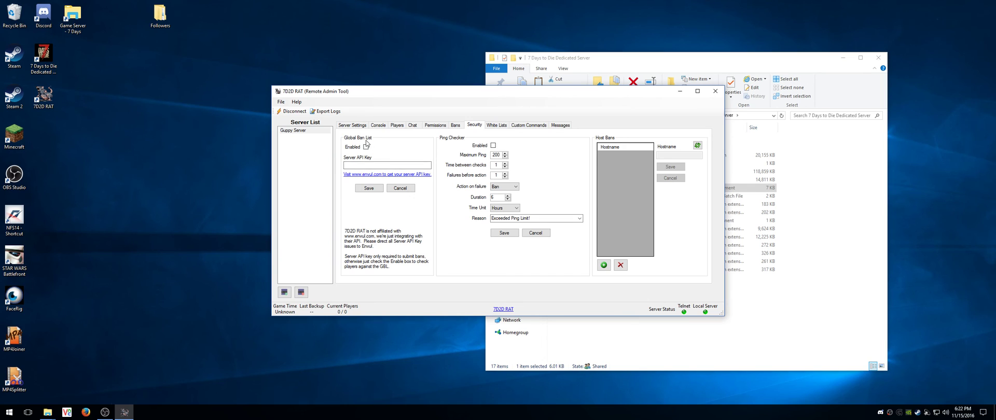
mouse_move(378, 181)
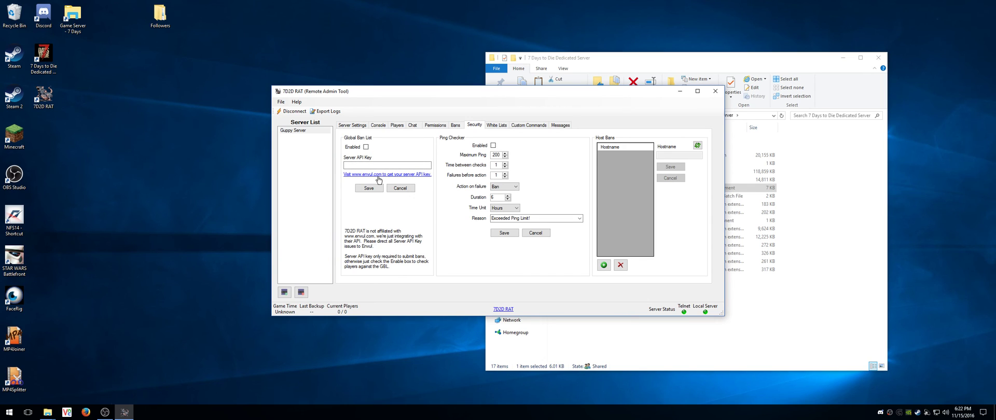
left_click(495, 125)
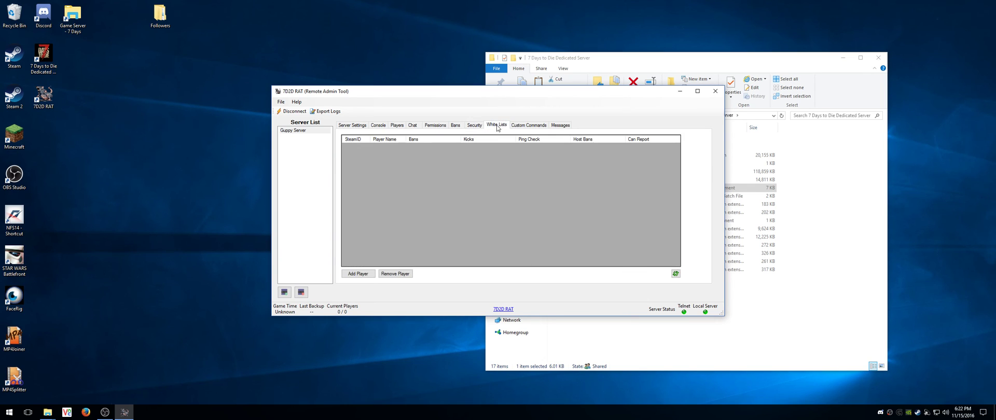
mouse_move(489, 203)
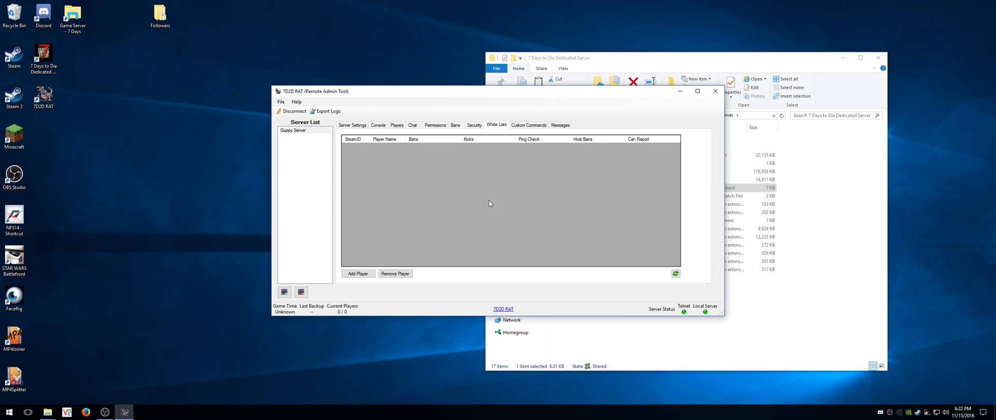
mouse_move(482, 202)
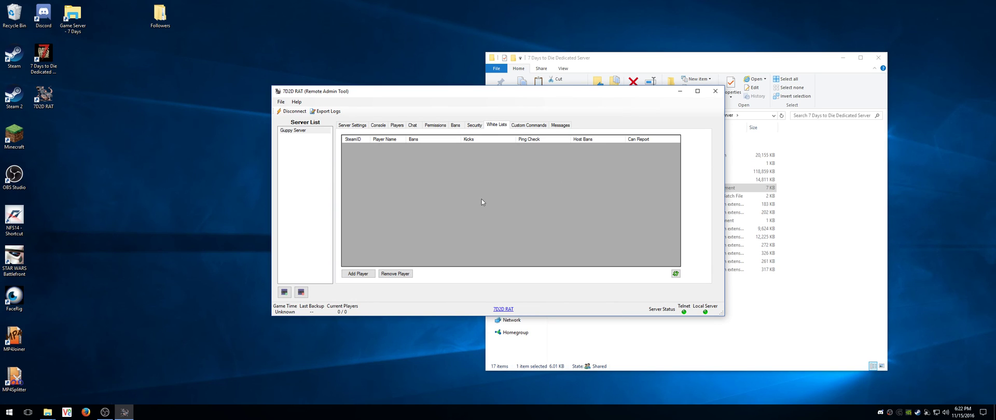
- Inspect the hello command (destination All) and add a new custom command, checking its Action choices
left_click(528, 125)
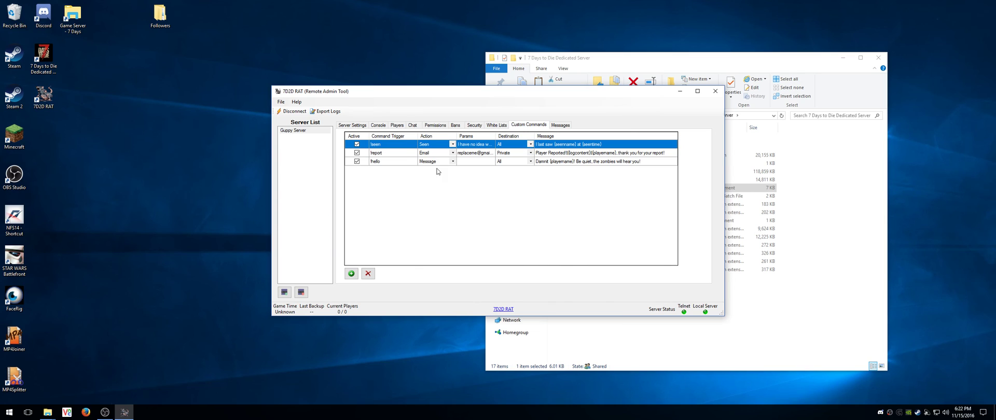
mouse_move(375, 161)
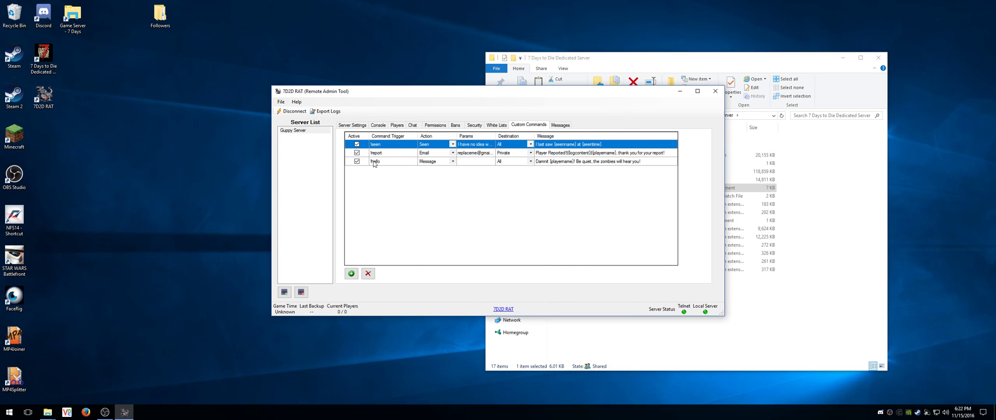
left_click(452, 144)
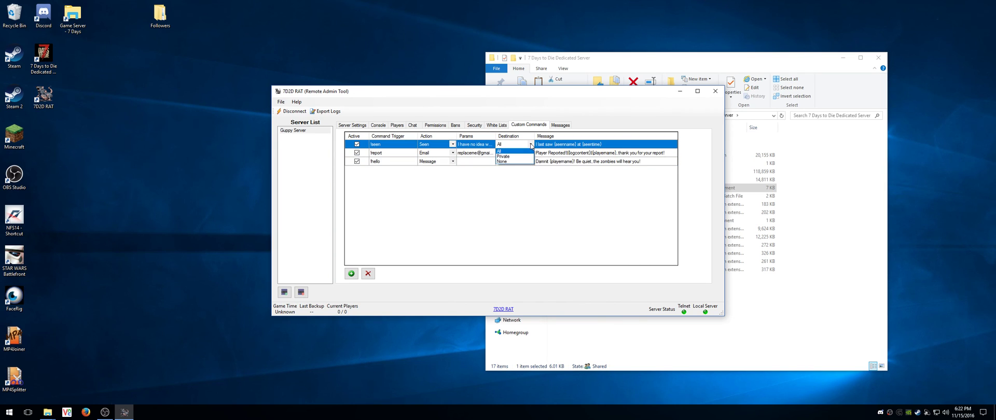
left_click(498, 151)
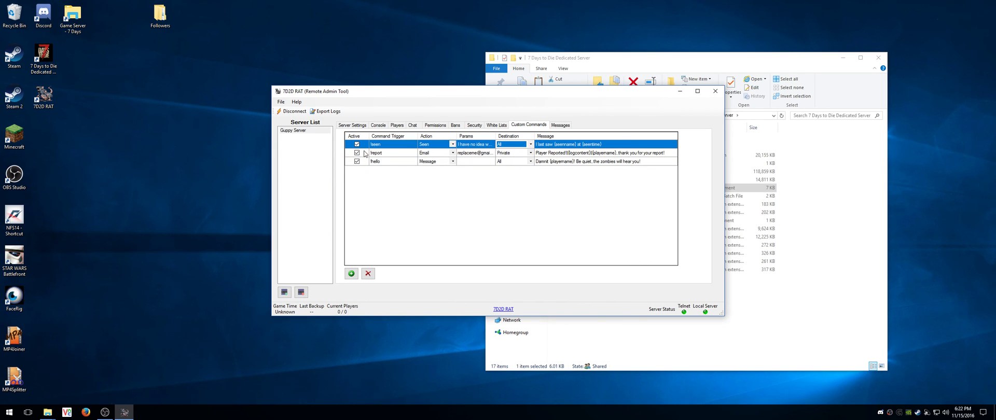
left_click(351, 272)
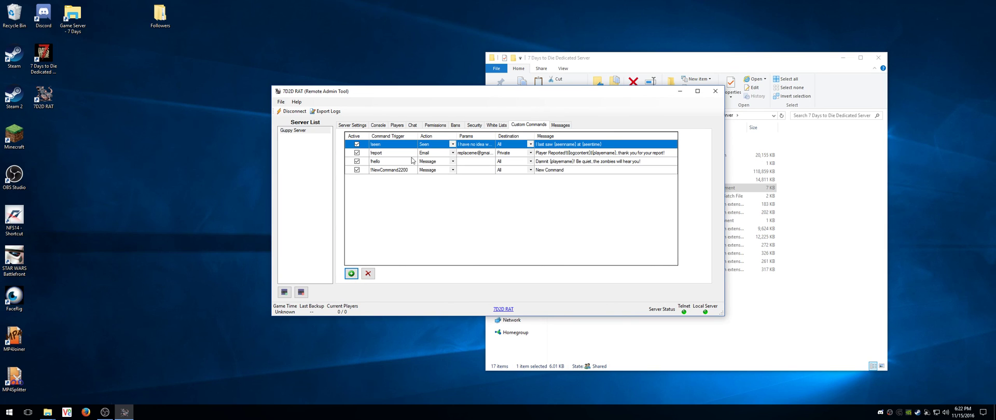
left_click(452, 169)
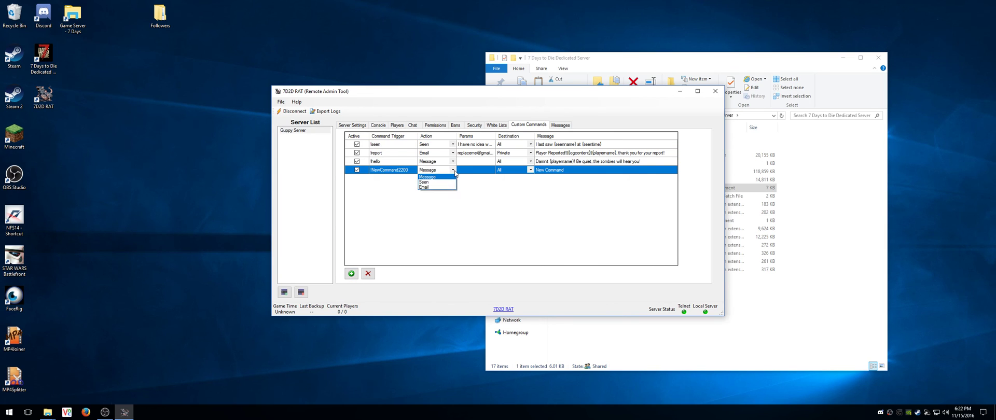
- Review the welcome and server messages, then return to Server Settings
left_click(560, 125)
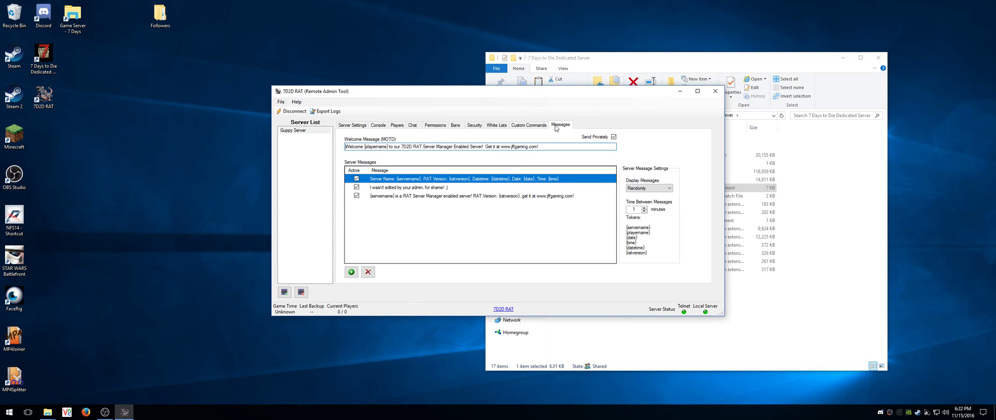
left_click(352, 124)
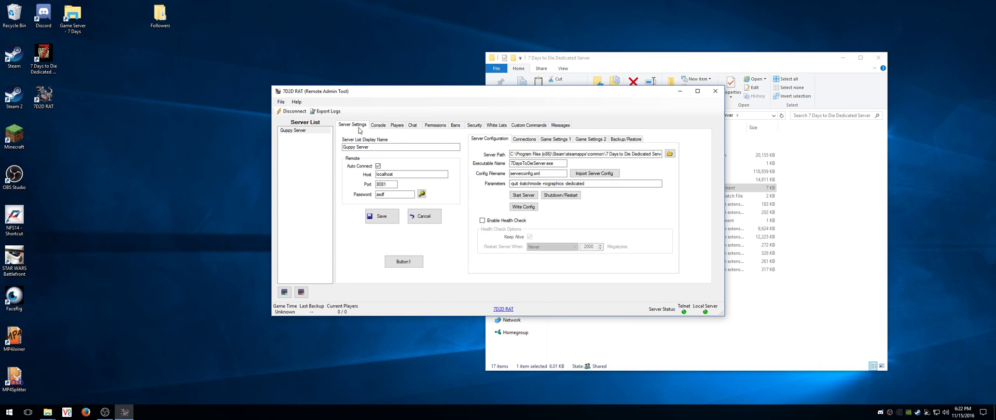
left_click(378, 125)
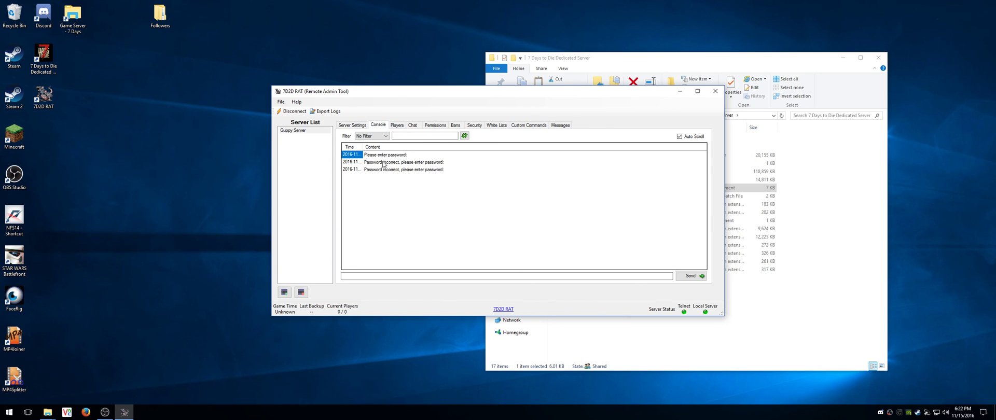
mouse_move(396, 160)
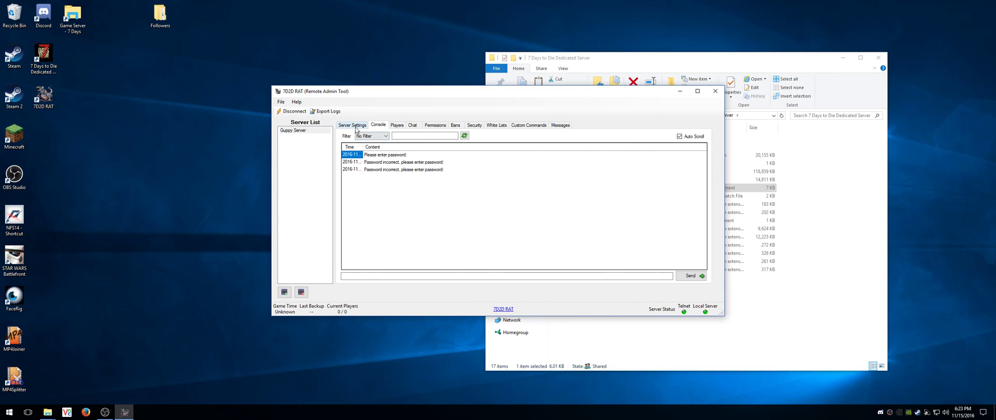
left_click(351, 125)
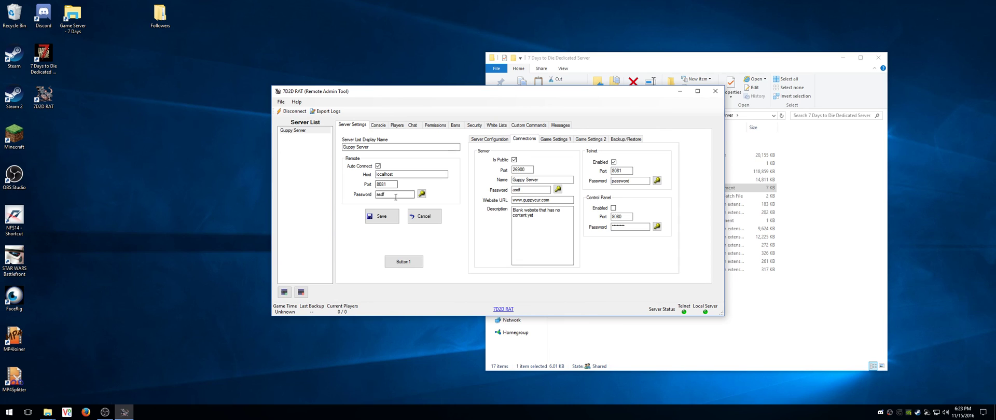
type("passwor")
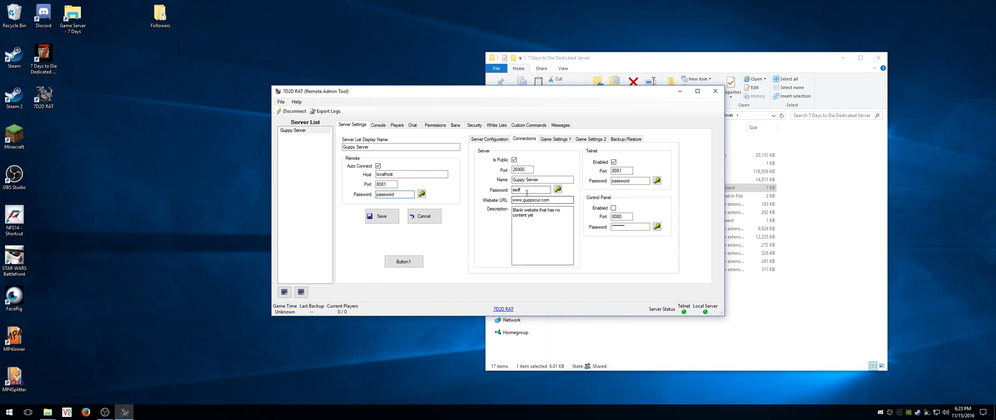
- Save the updated server information and dismiss the confirmation
left_click(382, 215)
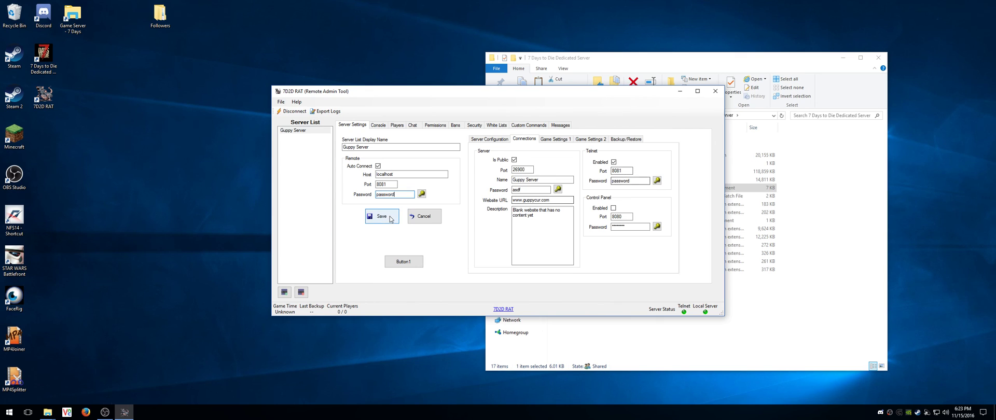
left_click(382, 216)
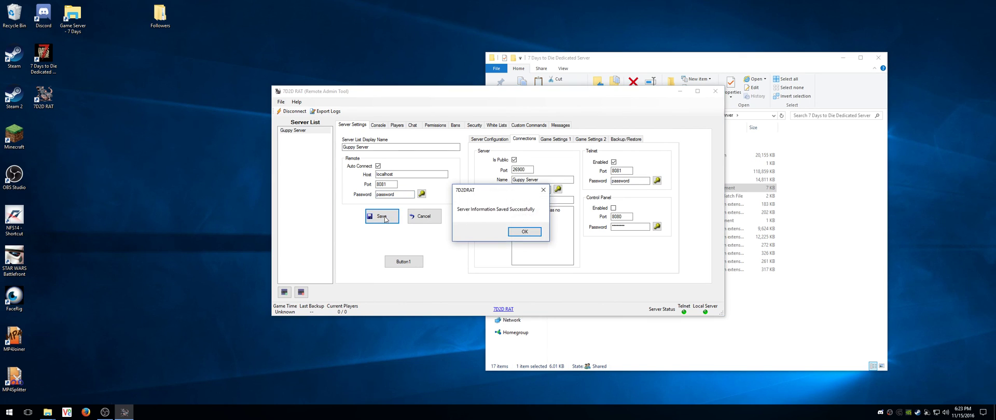
left_click(523, 231)
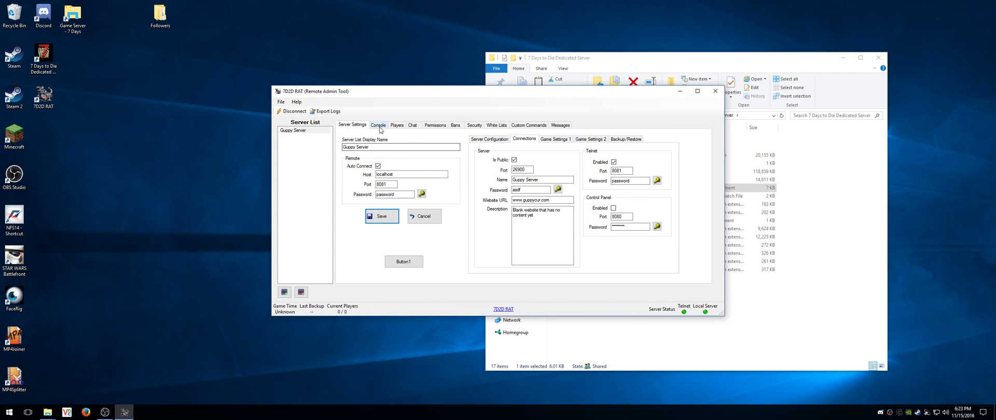
- Disconnect and reconnect to Guppy Server so the console shows live telnet output
left_click(378, 125)
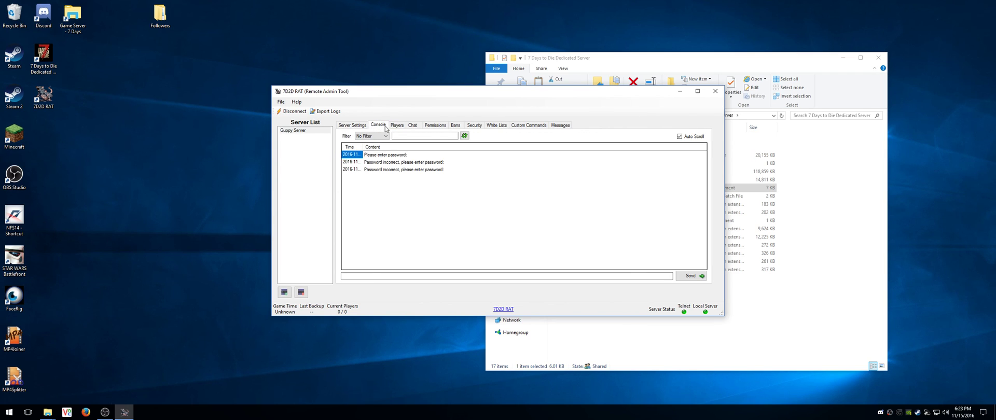
left_click(352, 124)
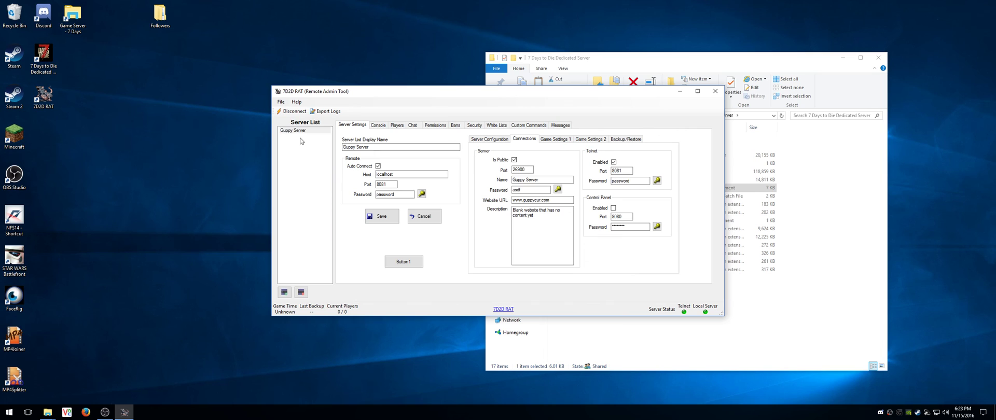
left_click(289, 111)
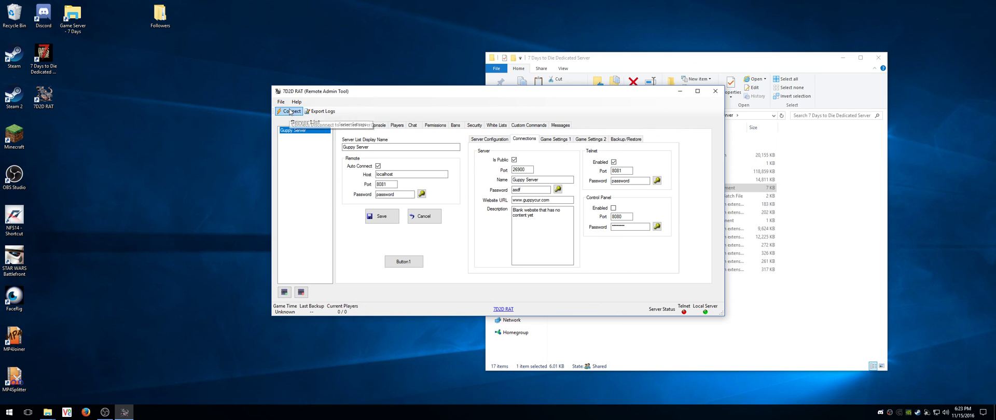
left_click(288, 111)
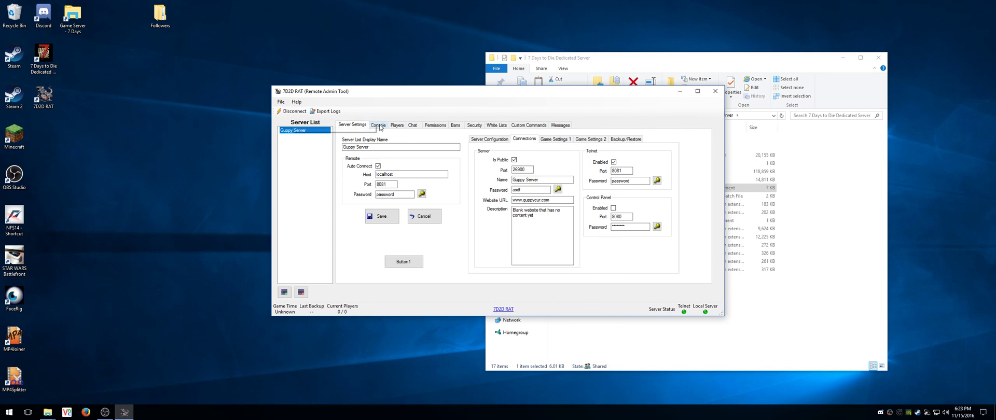
left_click(377, 124)
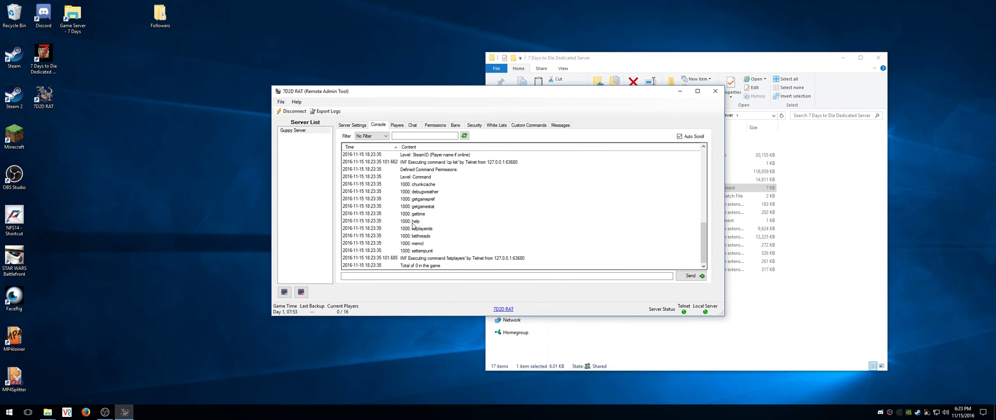
mouse_move(449, 272)
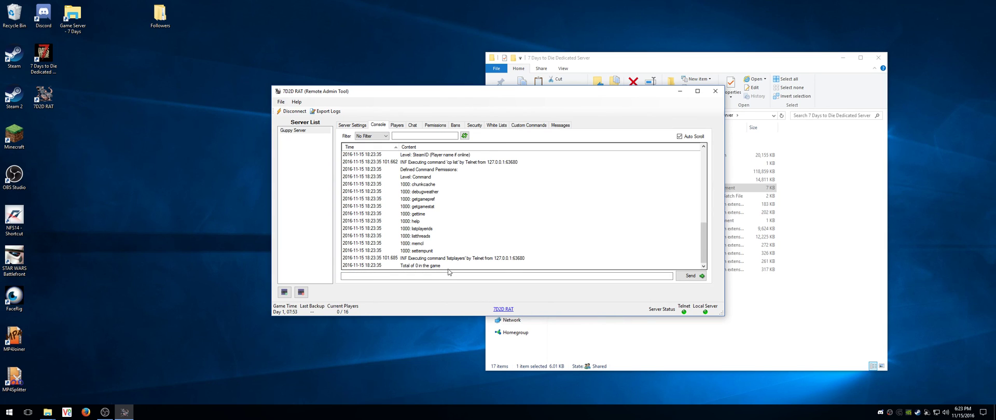